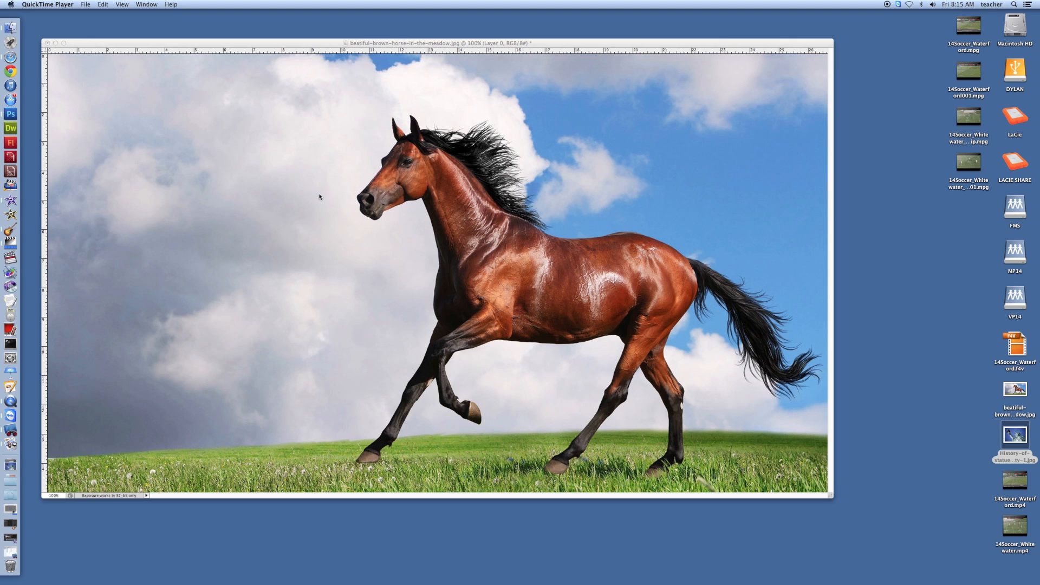
{"action": "mouse_move", "coordinate": [253, 49]}
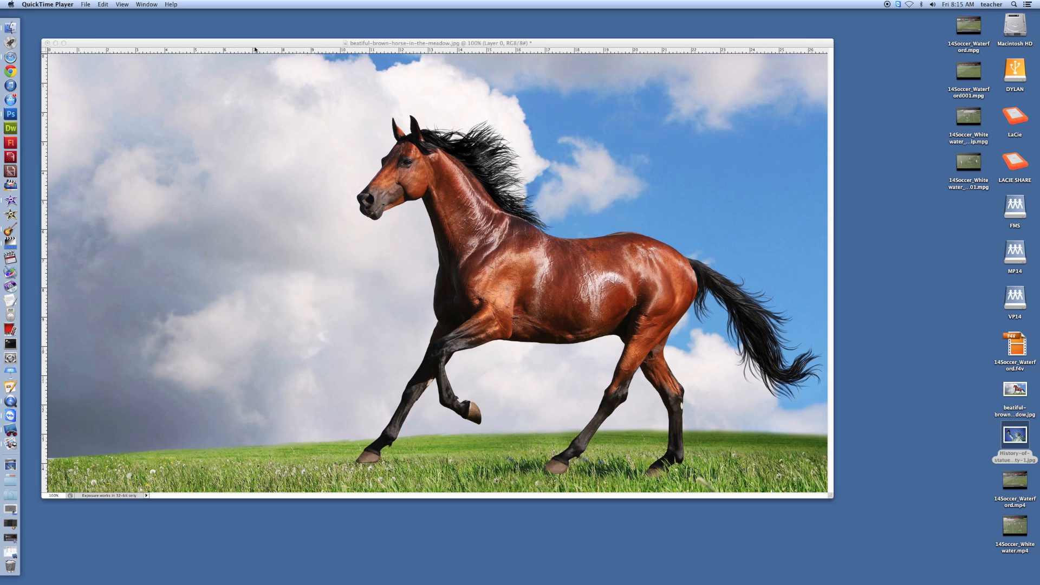
{"action": "mouse_move", "coordinate": [257, 48]}
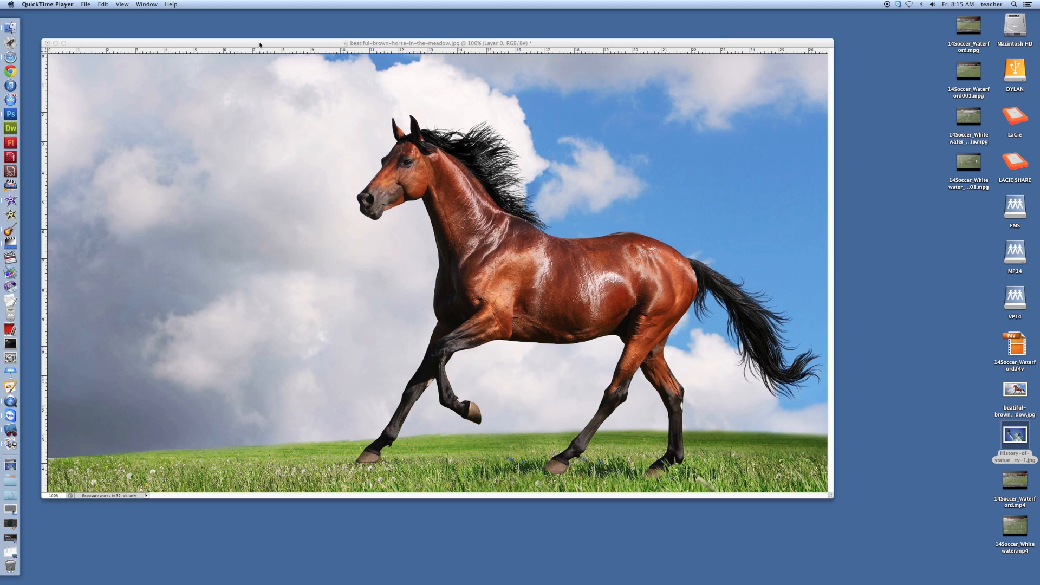
{"action": "mouse_move", "coordinate": [267, 51]}
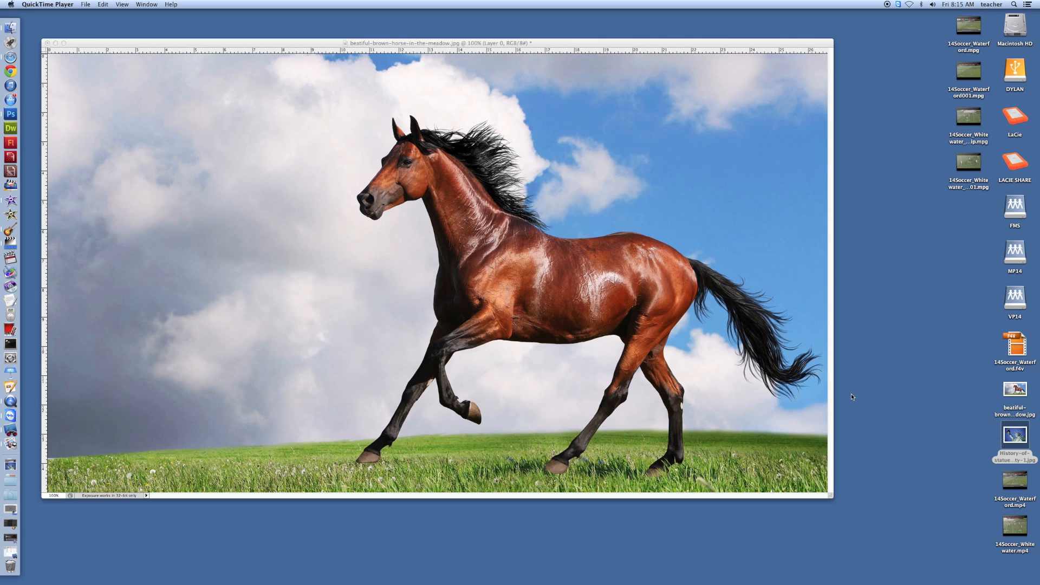
{"action": "mouse_move", "coordinate": [862, 401]}
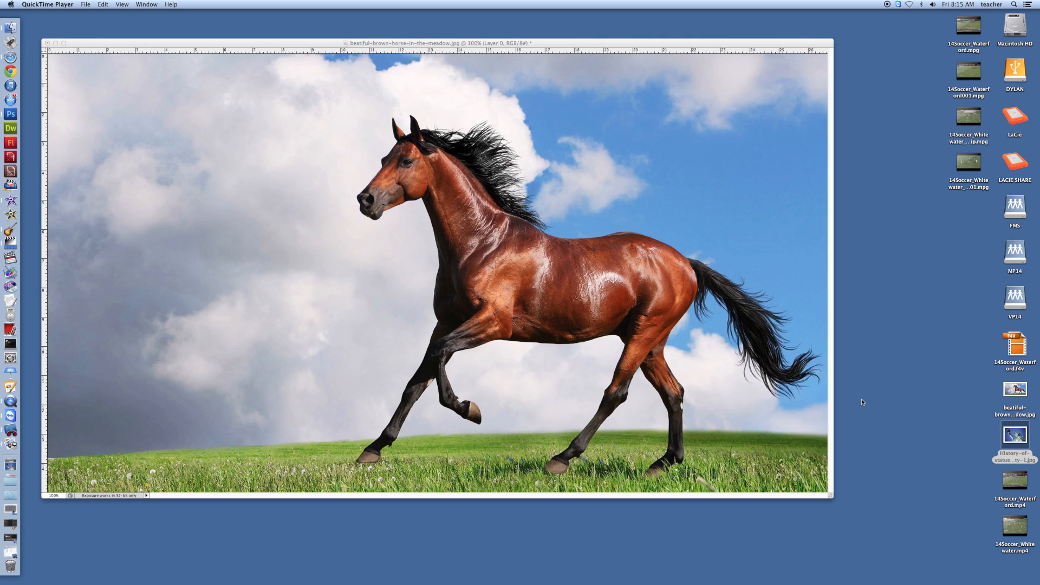
{"action": "mouse_move", "coordinate": [948, 411]}
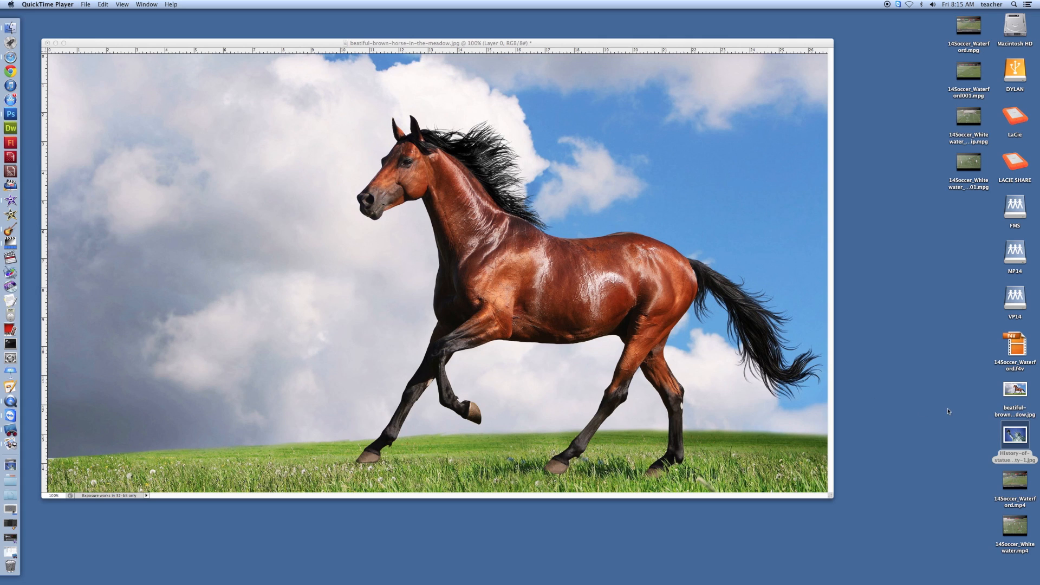
{"action": "mouse_move", "coordinate": [961, 413]}
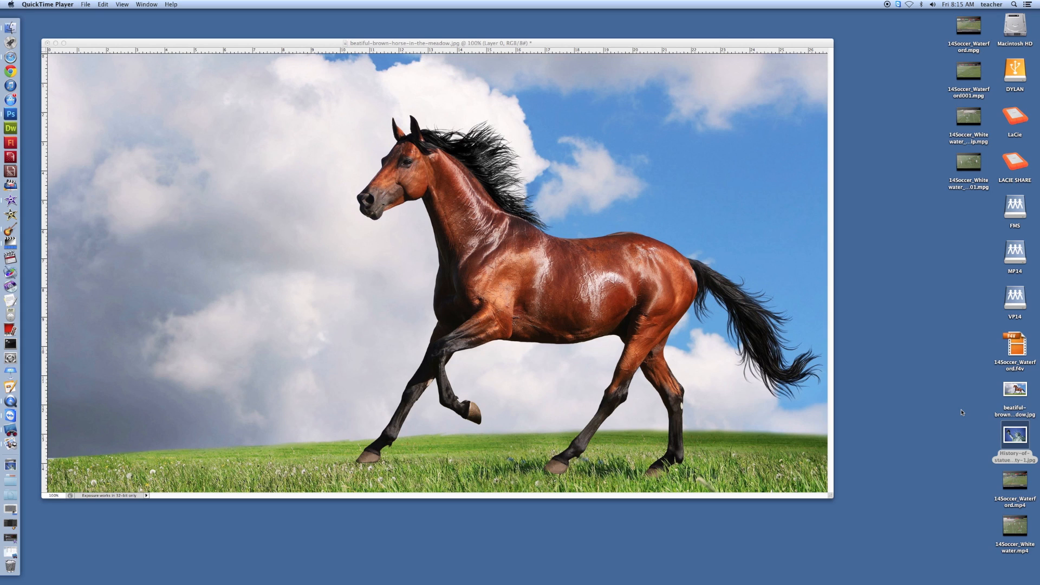
{"action": "mouse_move", "coordinate": [993, 412]}
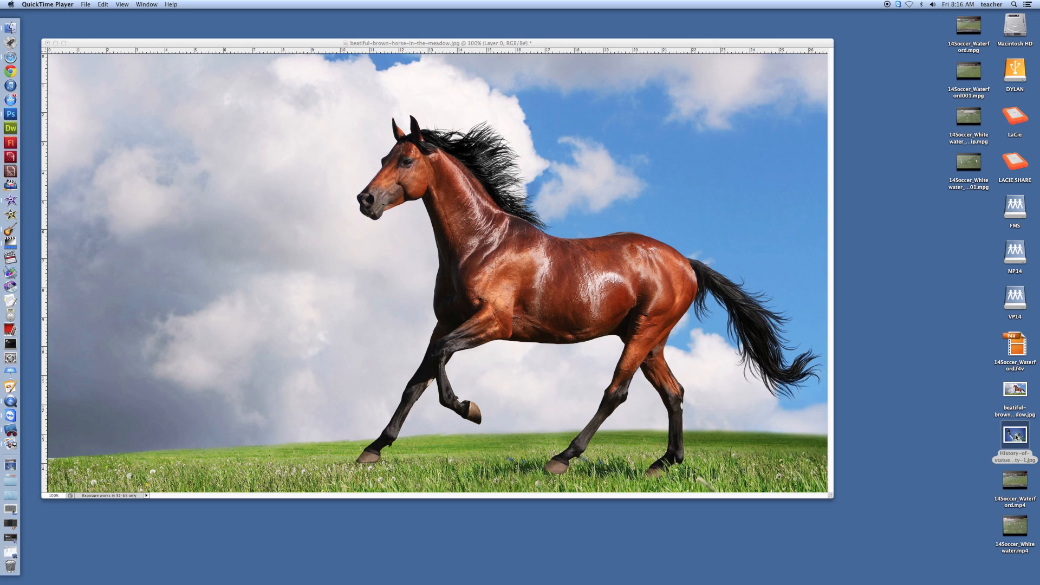
{"action": "mouse_move", "coordinate": [11, 108]}
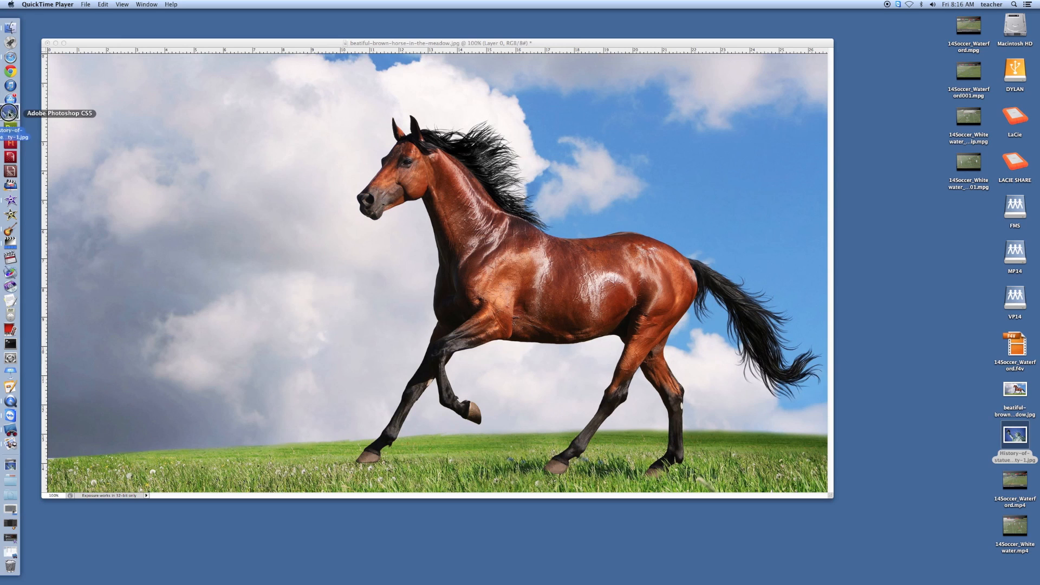
Bring Photoshop forward and open History-of-statue-of-liberty-1.jpg from the Desktop via File > Open.
{"action": "left_click", "coordinate": [10, 113]}
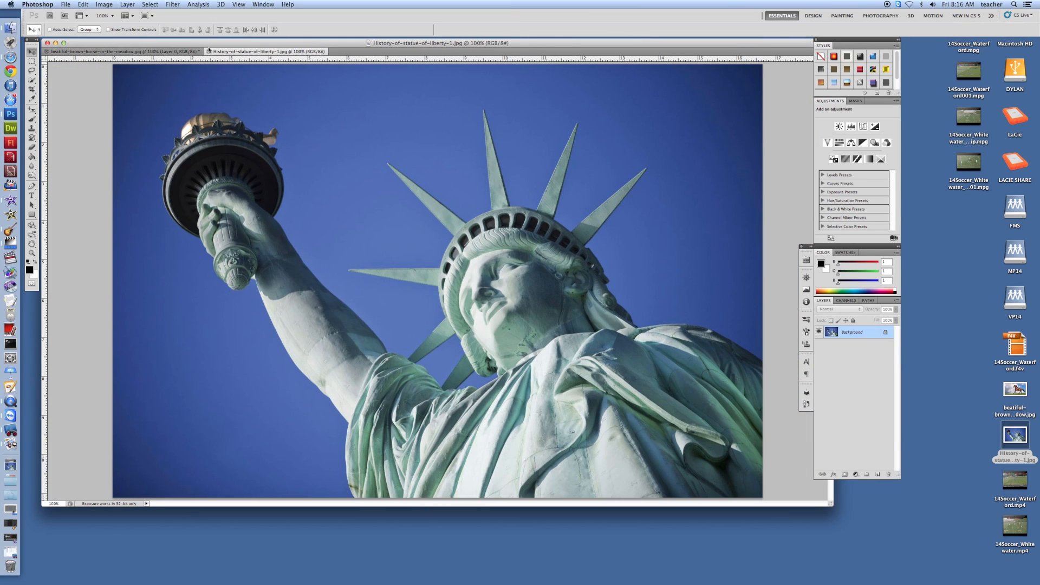
{"action": "left_click", "coordinate": [119, 51]}
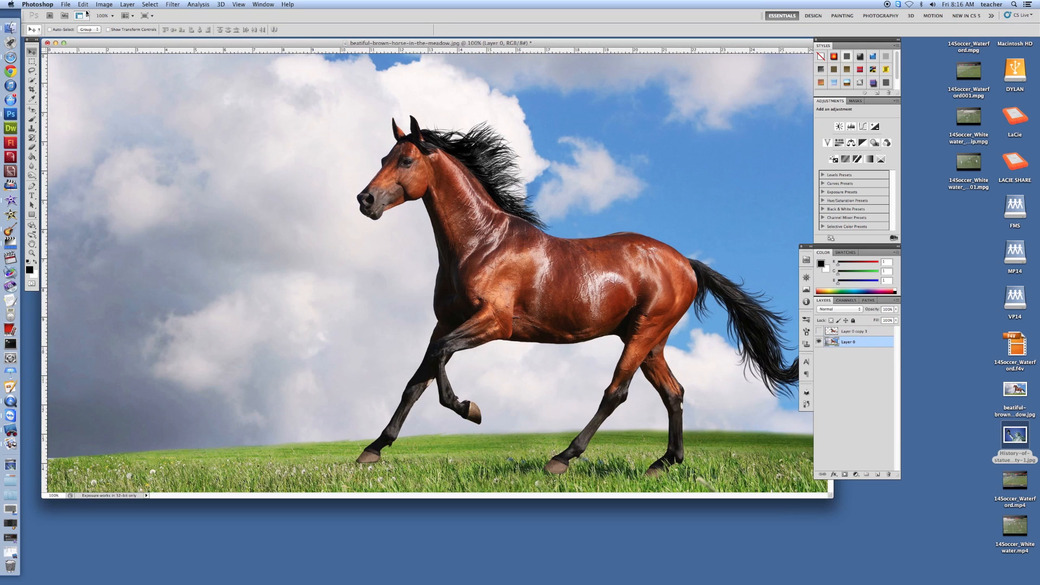
{"action": "left_click", "coordinate": [67, 5]}
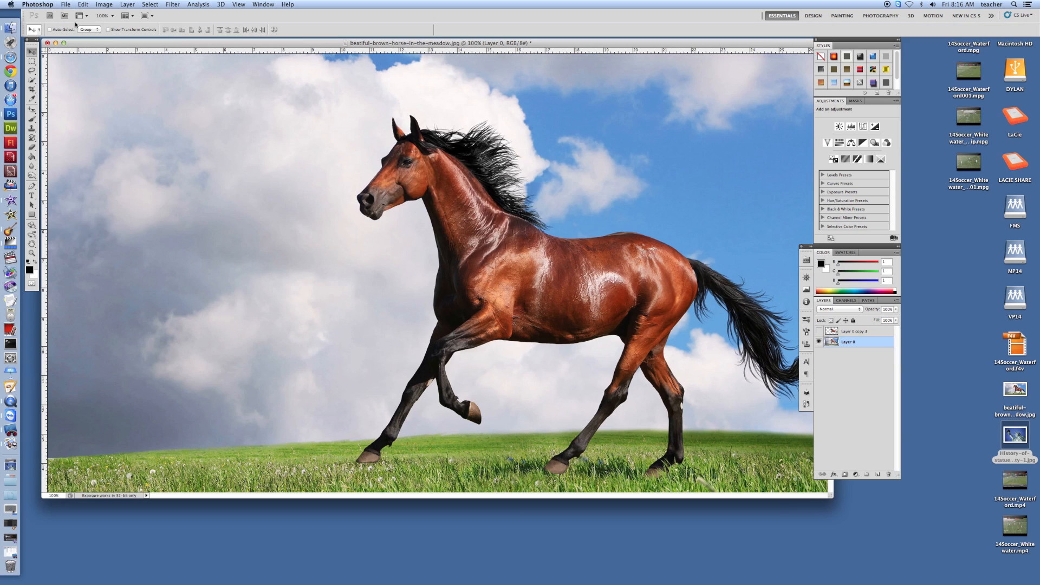
{"action": "left_click", "coordinate": [65, 4]}
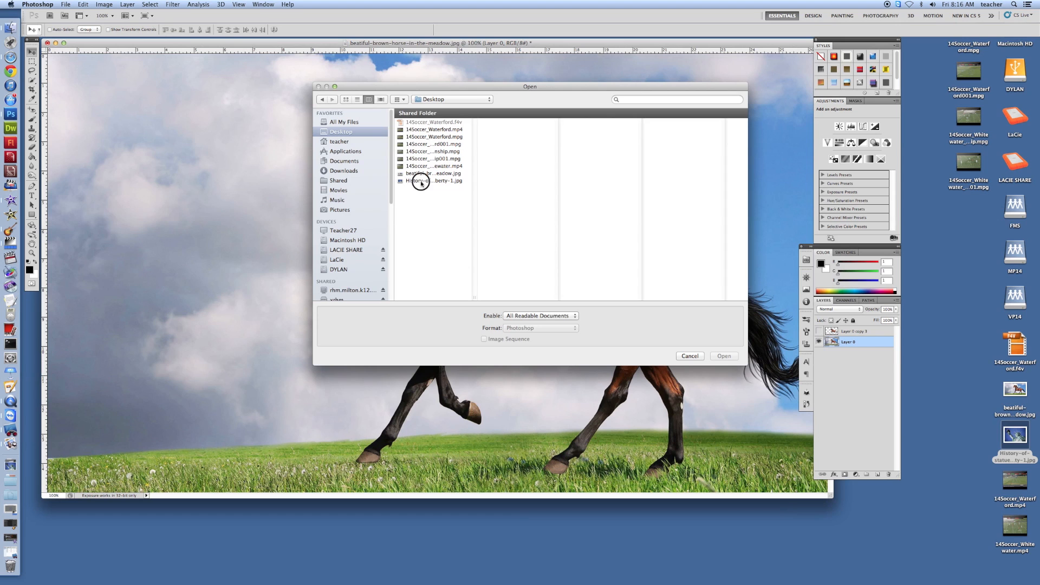
{"action": "left_click", "coordinate": [433, 181]}
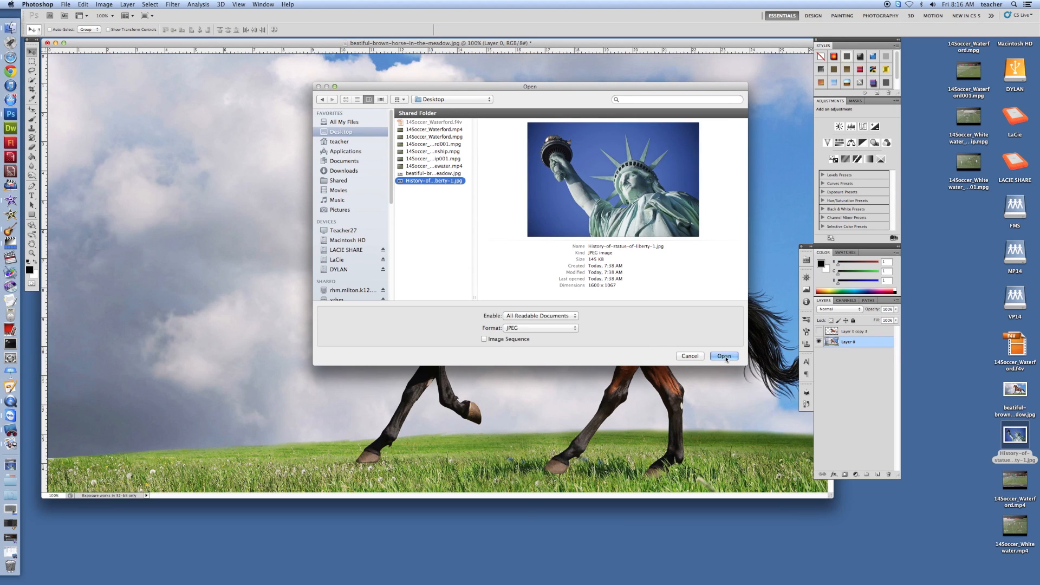
{"action": "left_click", "coordinate": [722, 357]}
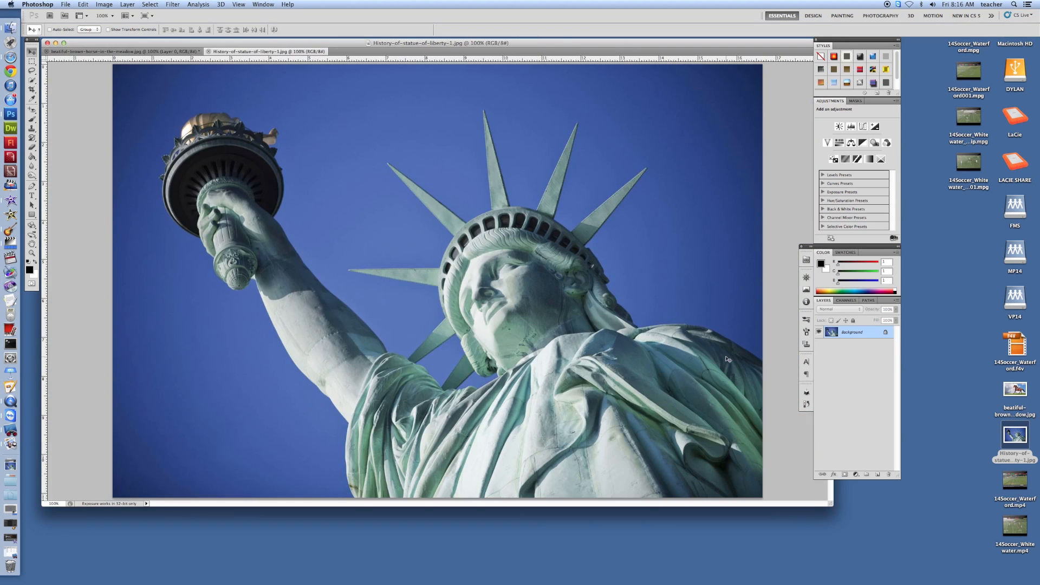
{"action": "mouse_move", "coordinate": [429, 219]}
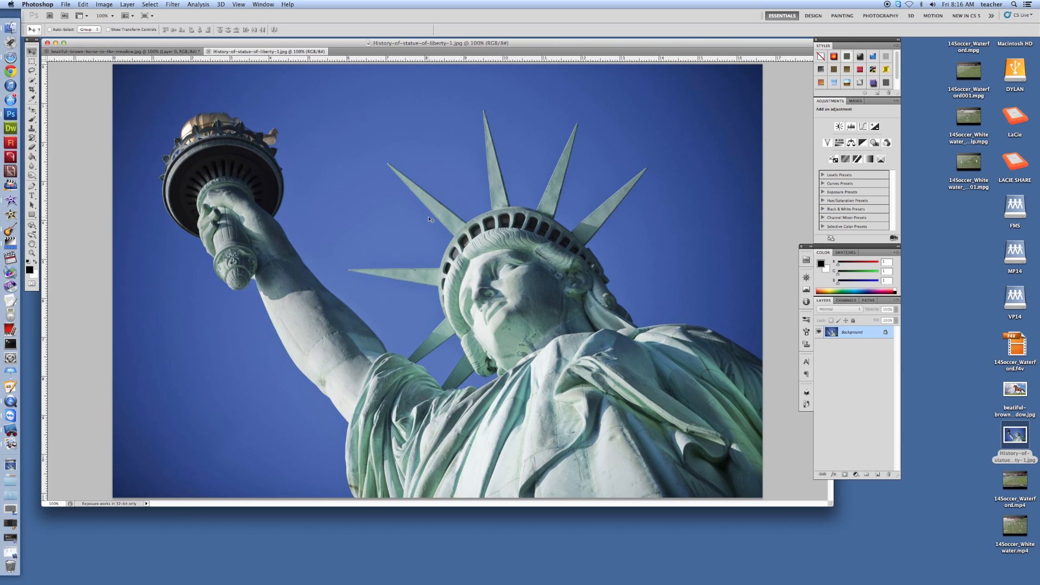
{"action": "left_click", "coordinate": [100, 51]}
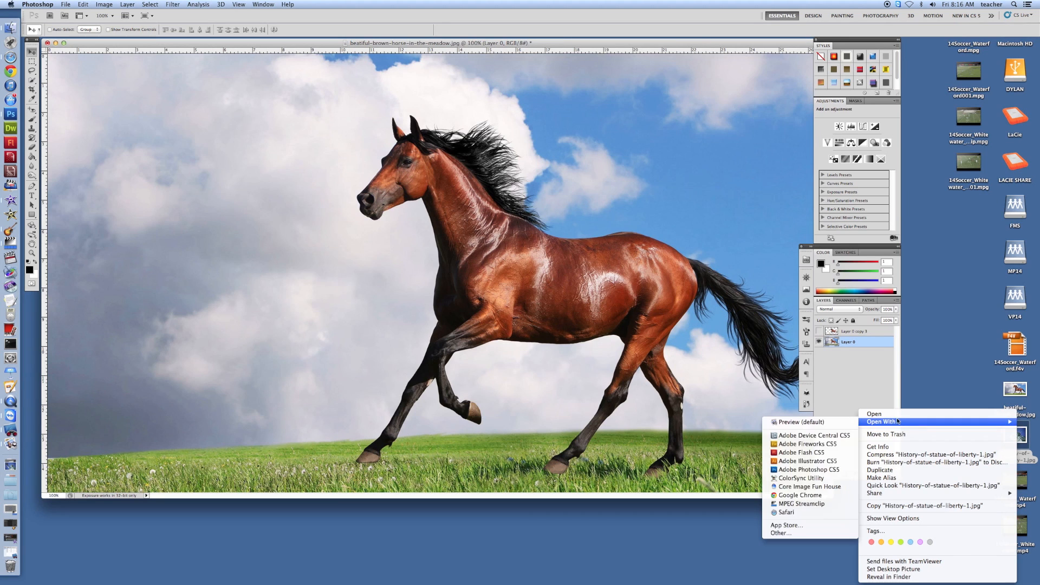
{"action": "mouse_move", "coordinate": [806, 461]}
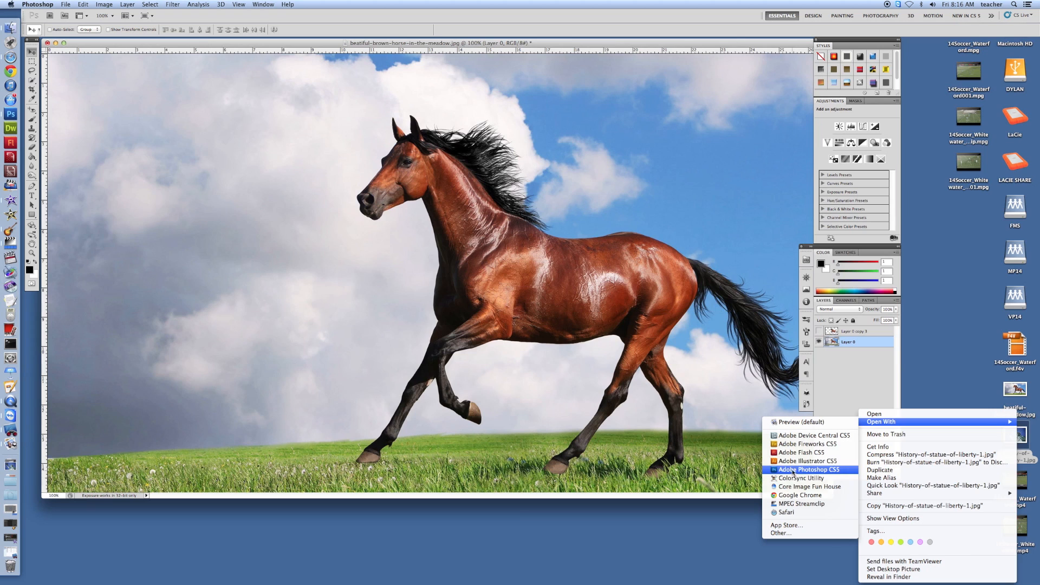
{"action": "mouse_move", "coordinate": [794, 470]}
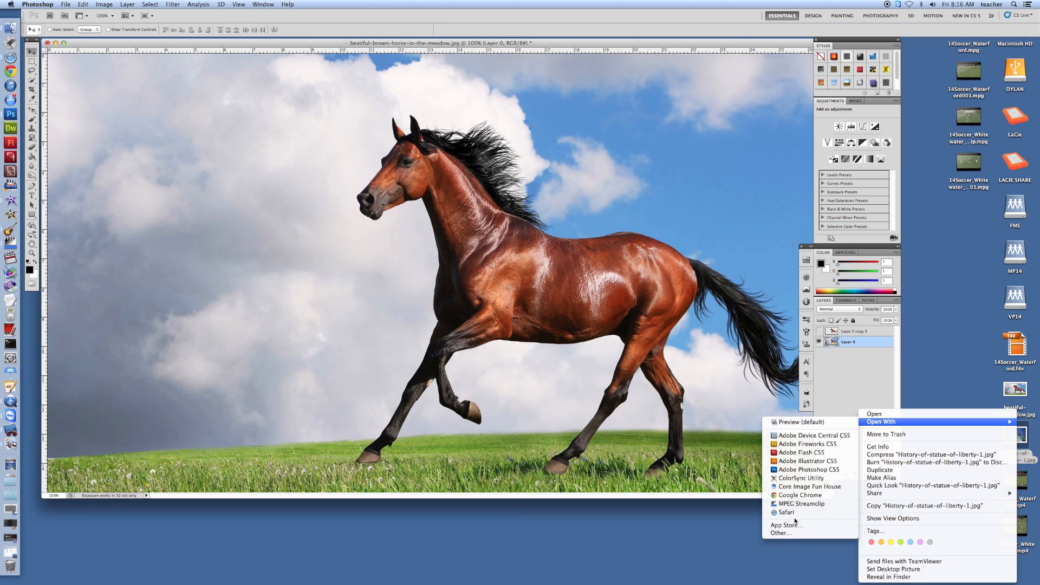
{"action": "mouse_move", "coordinate": [807, 469]}
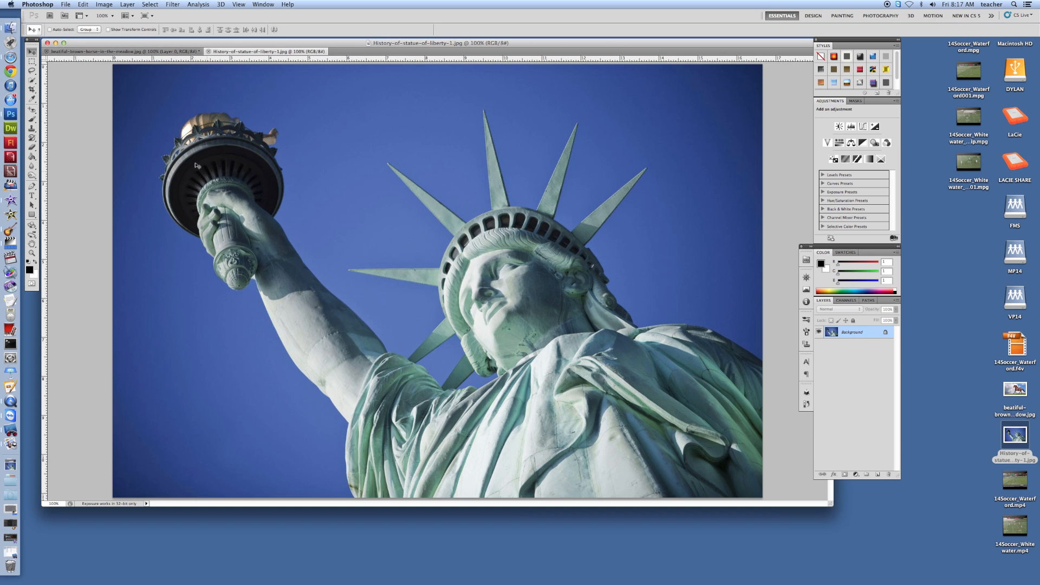
{"action": "mouse_move", "coordinate": [509, 67]}
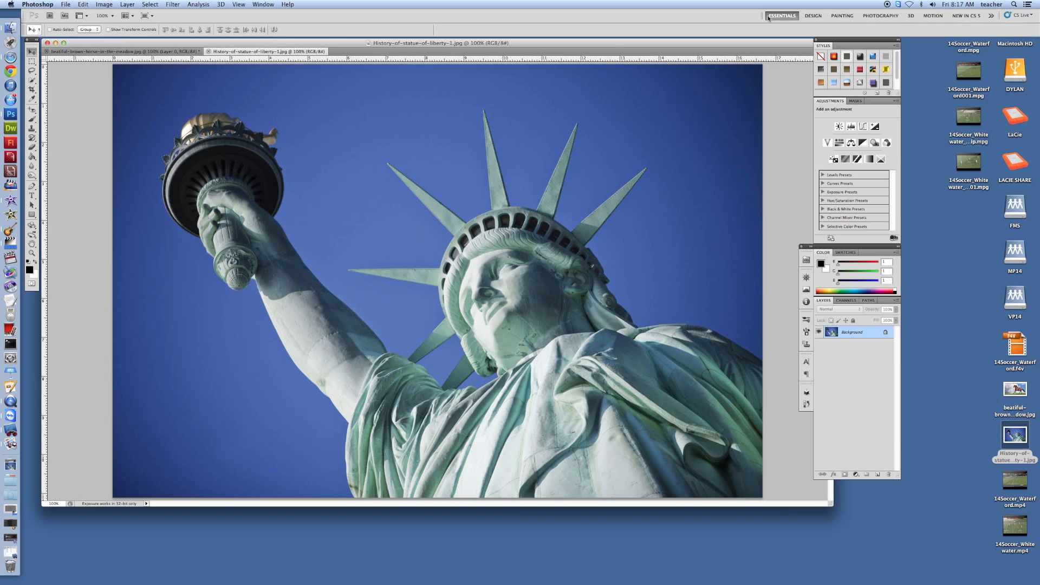
{"action": "mouse_move", "coordinate": [781, 15]}
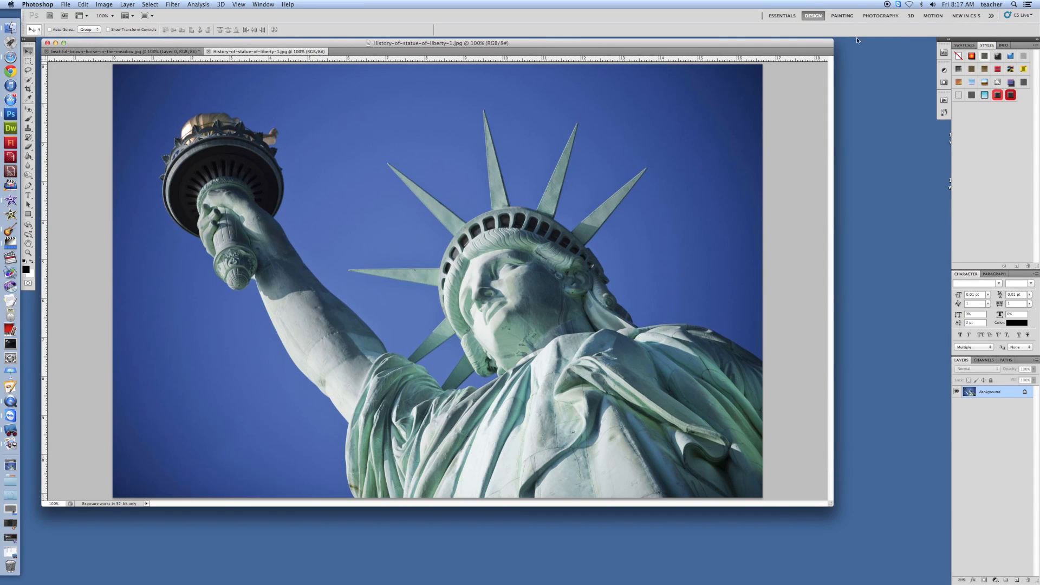
{"action": "mouse_move", "coordinate": [1003, 180]}
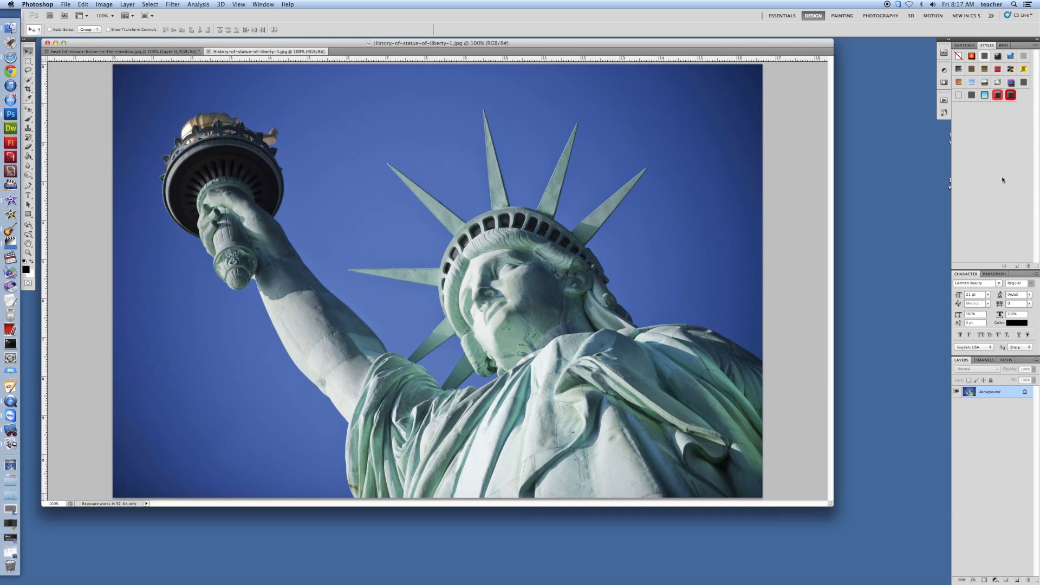
{"action": "mouse_move", "coordinate": [1012, 185]}
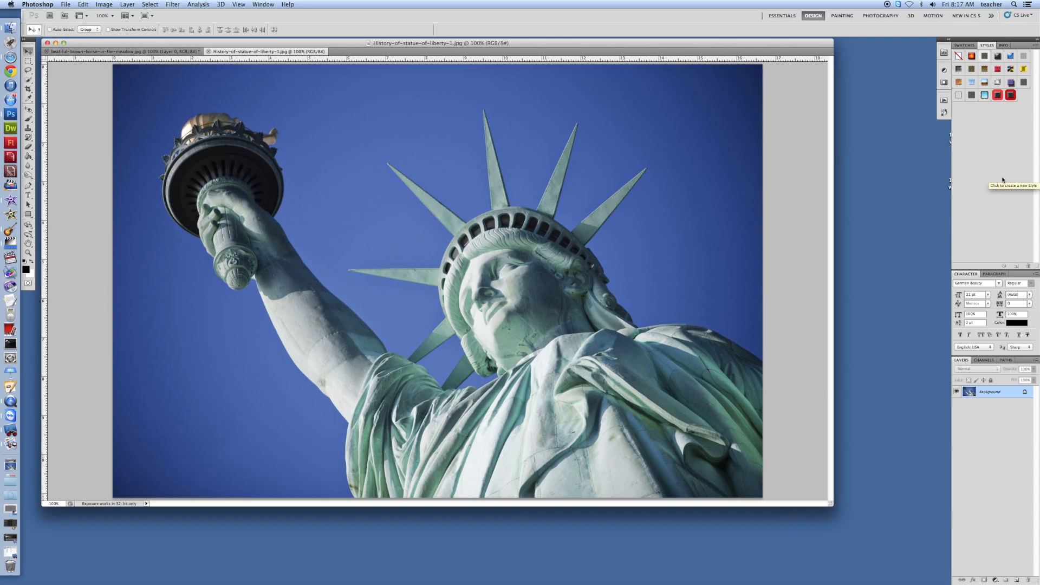
Try the Painting and Photography workspaces, then settle on the Essentials workspace layout.
{"action": "left_click", "coordinate": [841, 15]}
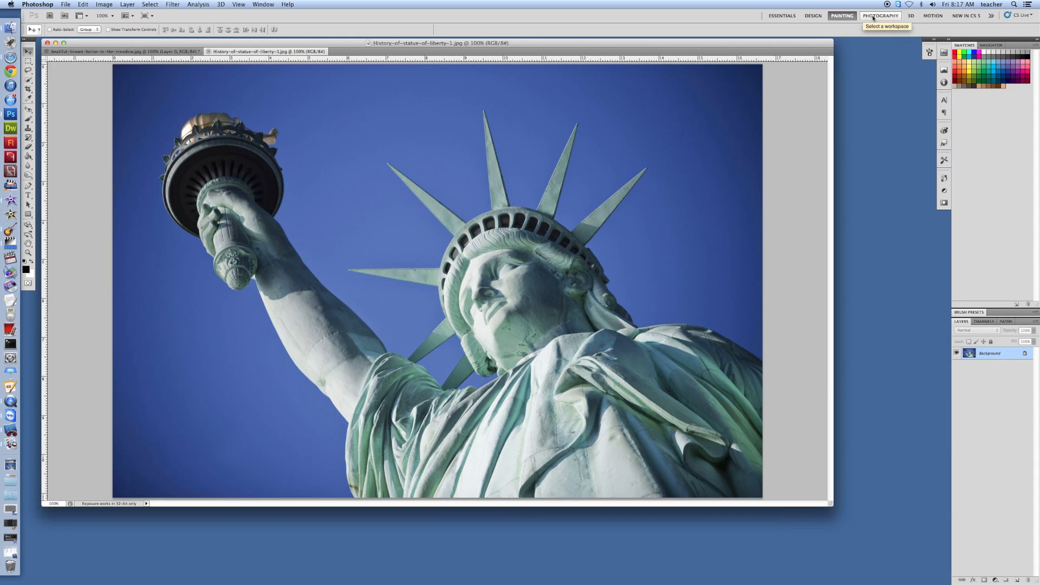
{"action": "left_click", "coordinate": [881, 15]}
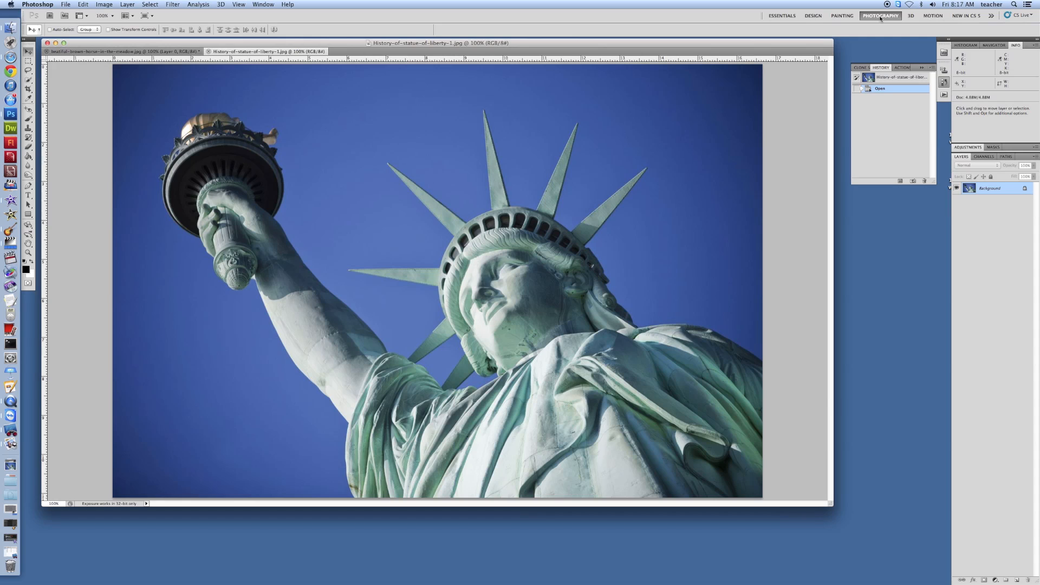
{"action": "mouse_move", "coordinate": [911, 17]}
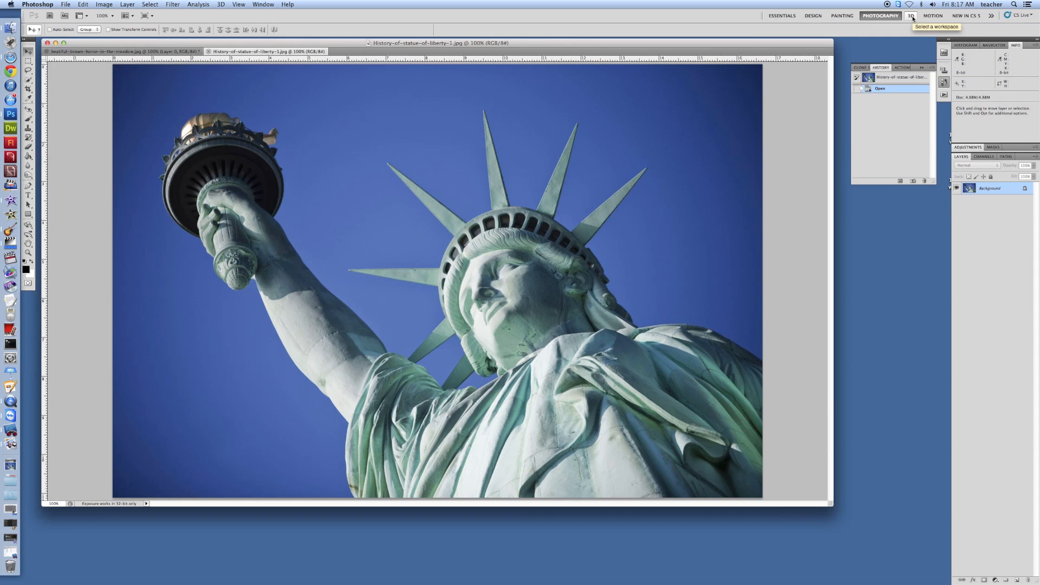
{"action": "mouse_move", "coordinate": [781, 15]}
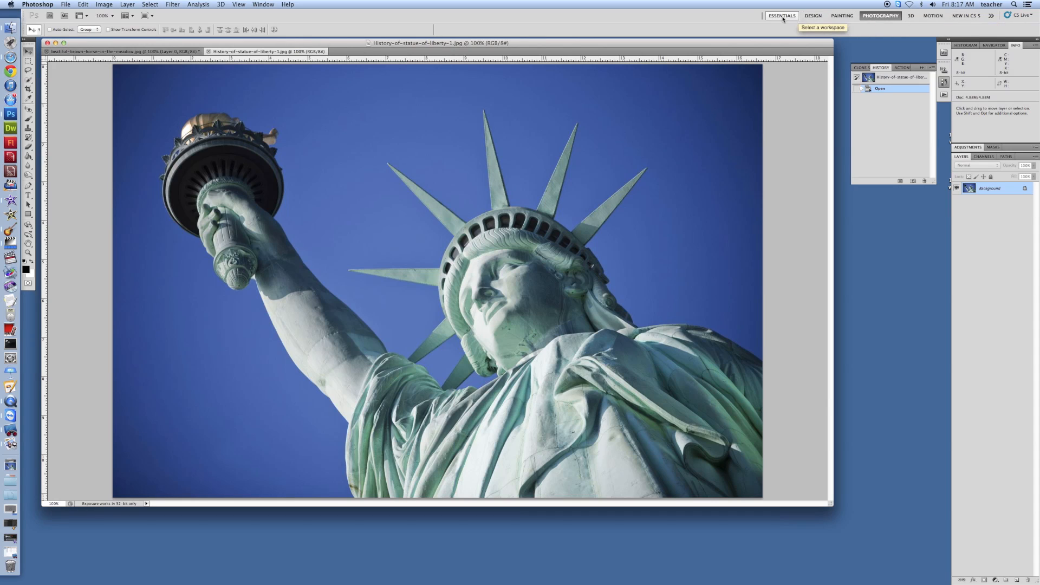
{"action": "left_click", "coordinate": [781, 15]}
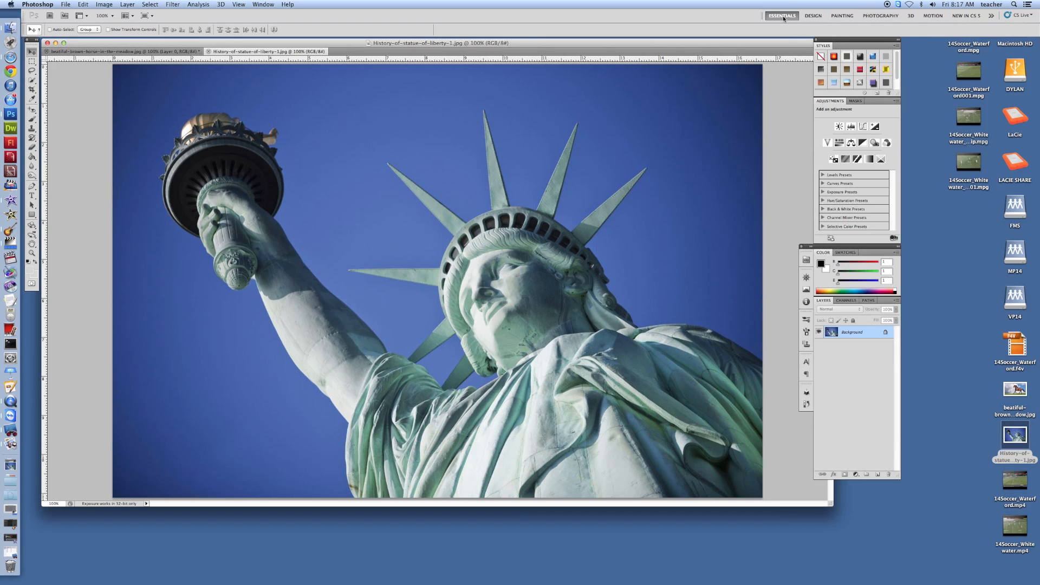
{"action": "mouse_move", "coordinate": [856, 259]}
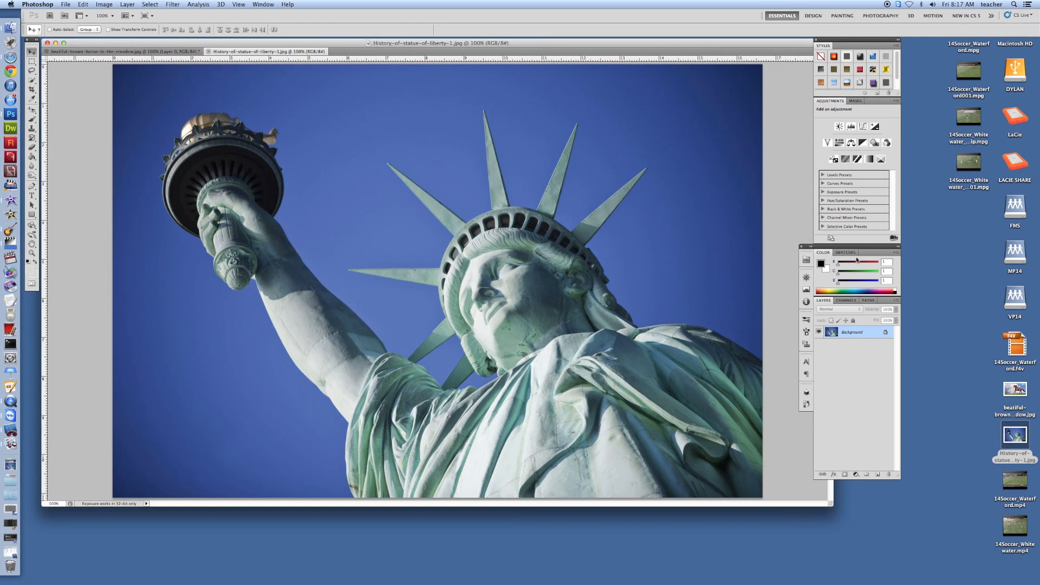
{"action": "mouse_move", "coordinate": [853, 437]}
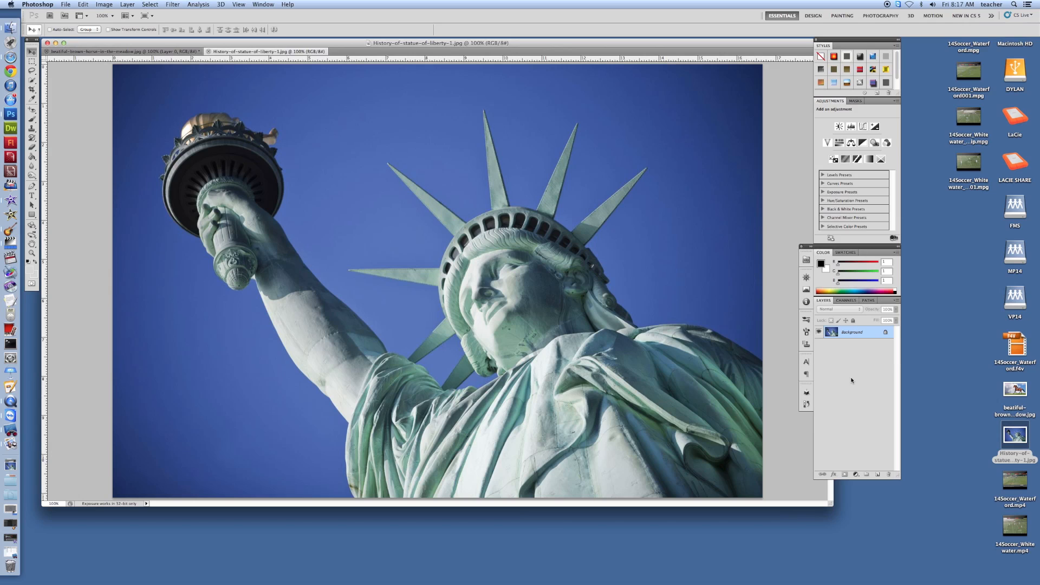
{"action": "mouse_move", "coordinate": [826, 382]}
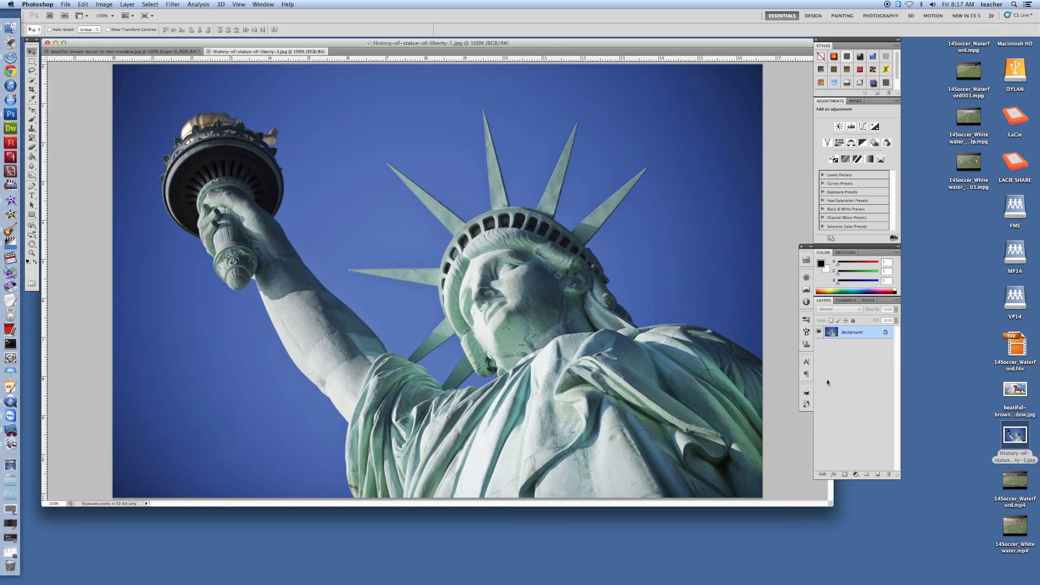
{"action": "mouse_move", "coordinate": [488, 176]}
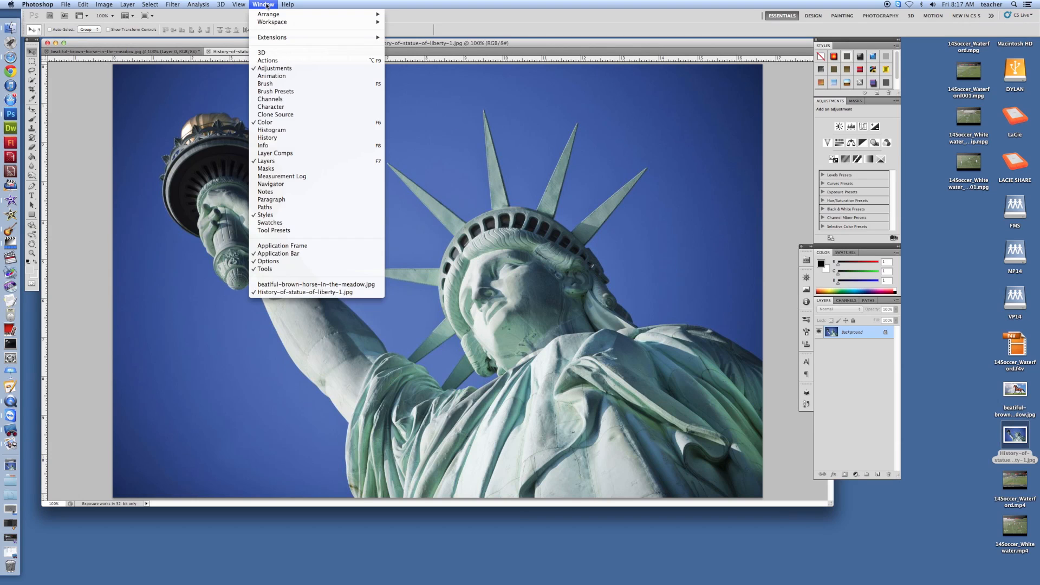
{"action": "mouse_move", "coordinate": [271, 76]}
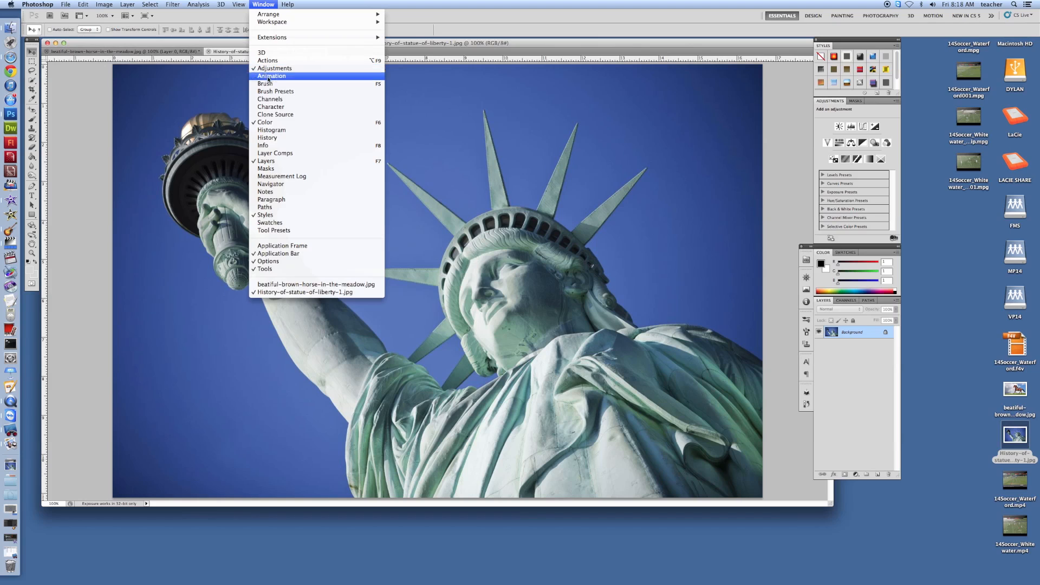
{"action": "mouse_move", "coordinate": [290, 161]}
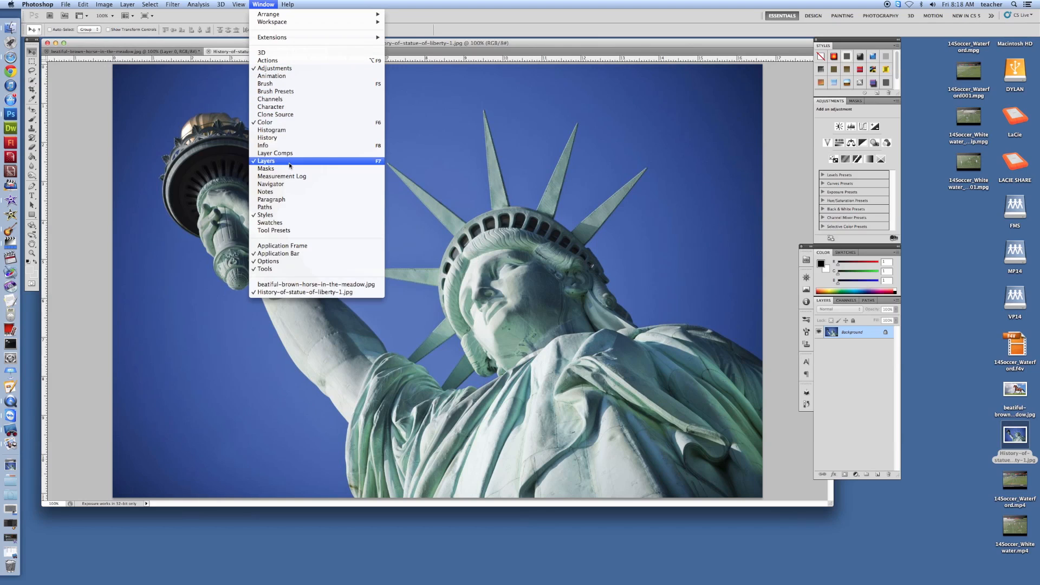
{"action": "mouse_move", "coordinate": [285, 214]}
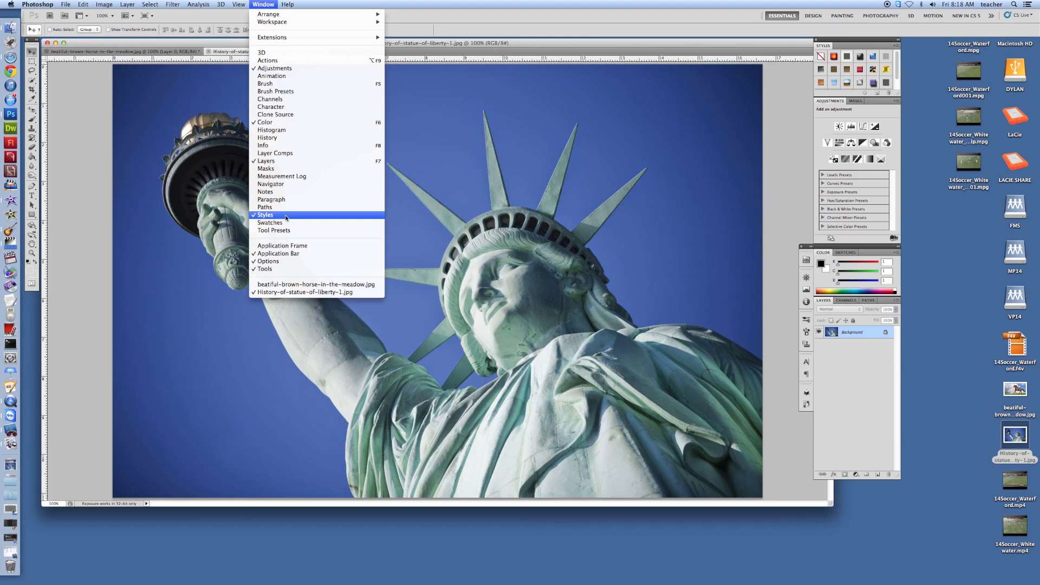
{"action": "mouse_move", "coordinate": [264, 207]}
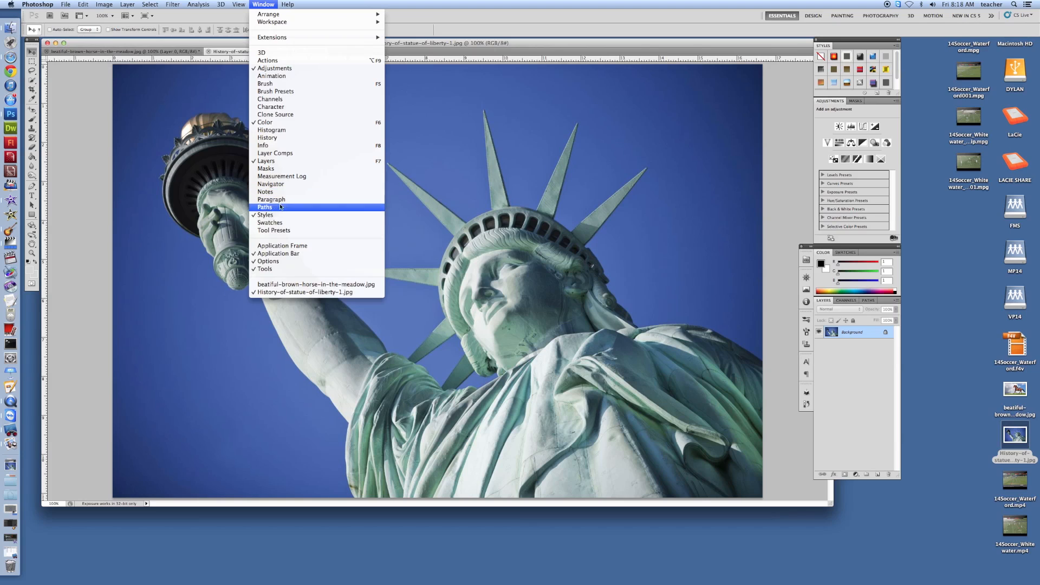
{"action": "mouse_move", "coordinate": [282, 261]}
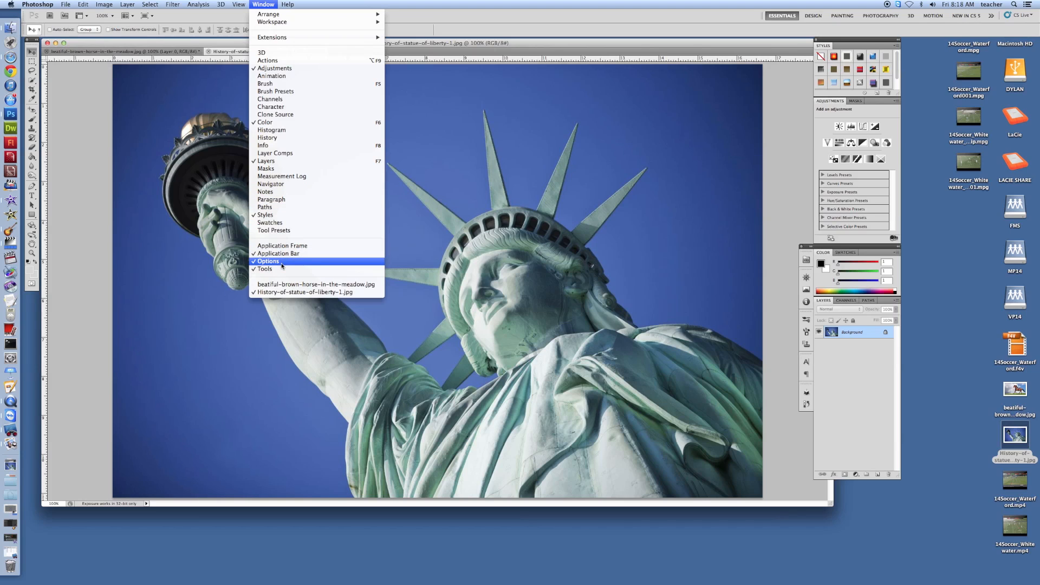
{"action": "mouse_move", "coordinate": [274, 68]}
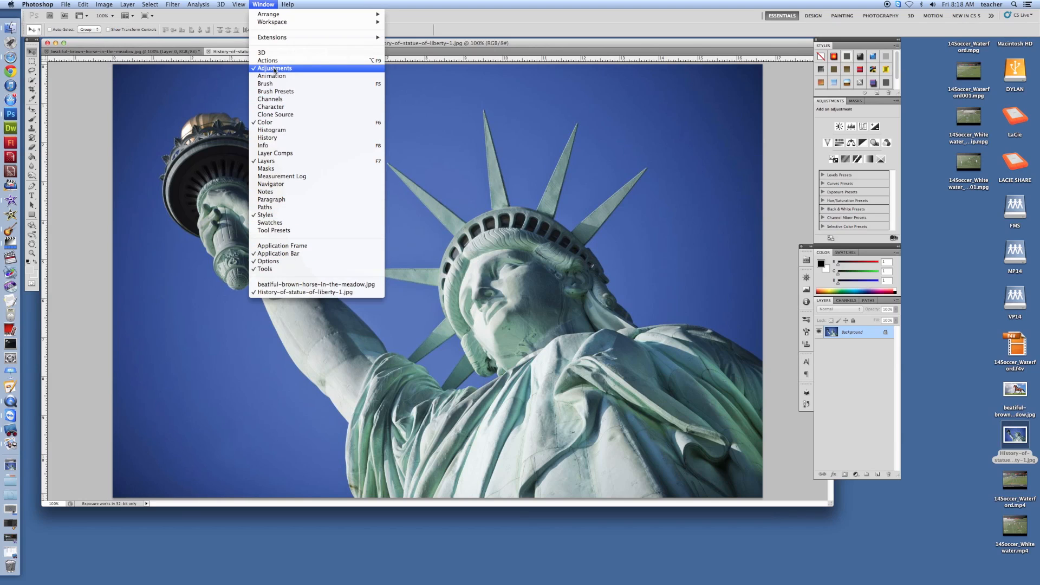
{"action": "mouse_move", "coordinate": [271, 76]}
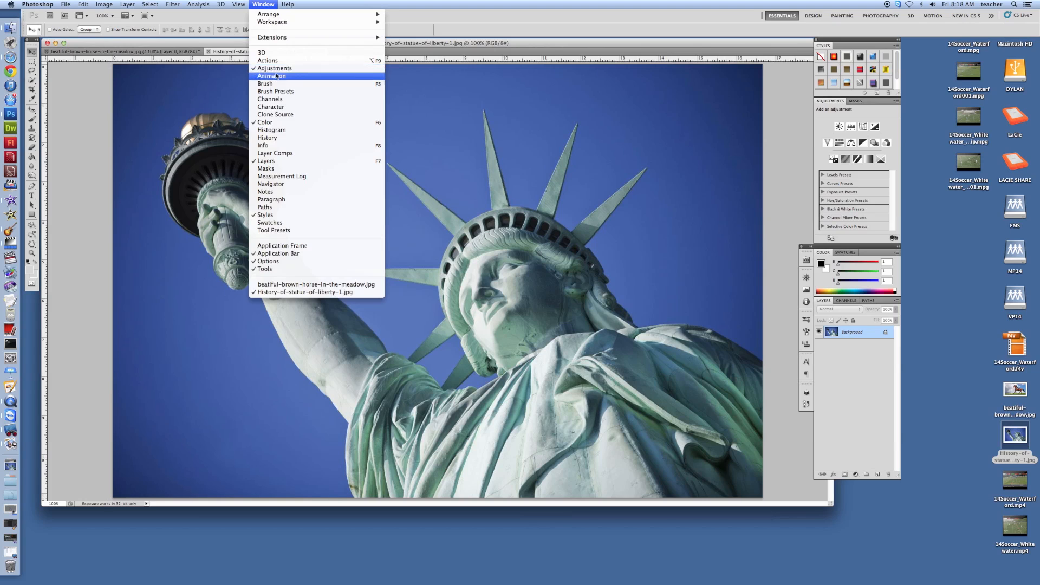
{"action": "mouse_move", "coordinate": [273, 230]}
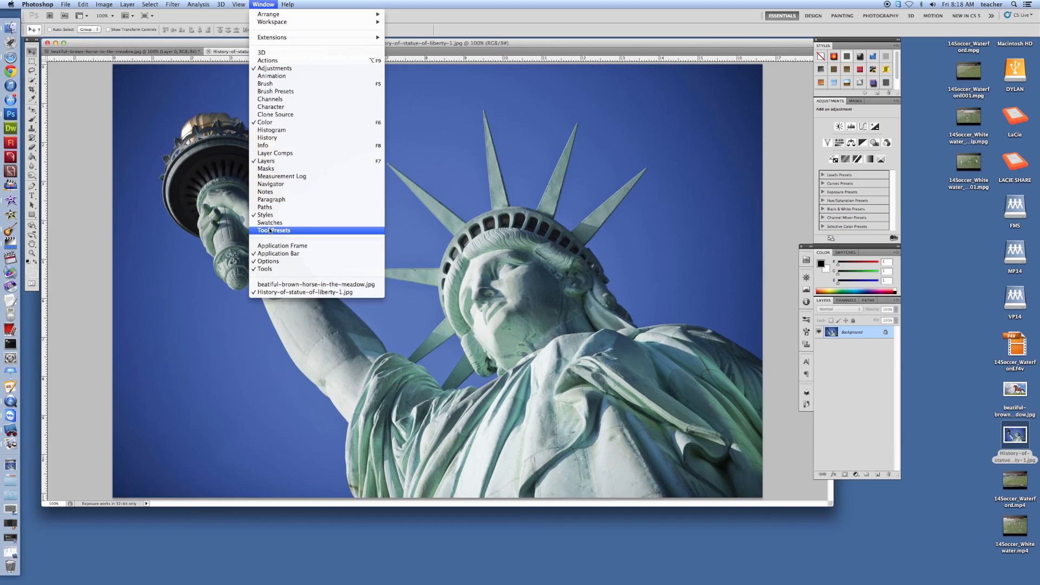
{"action": "mouse_move", "coordinate": [264, 268]}
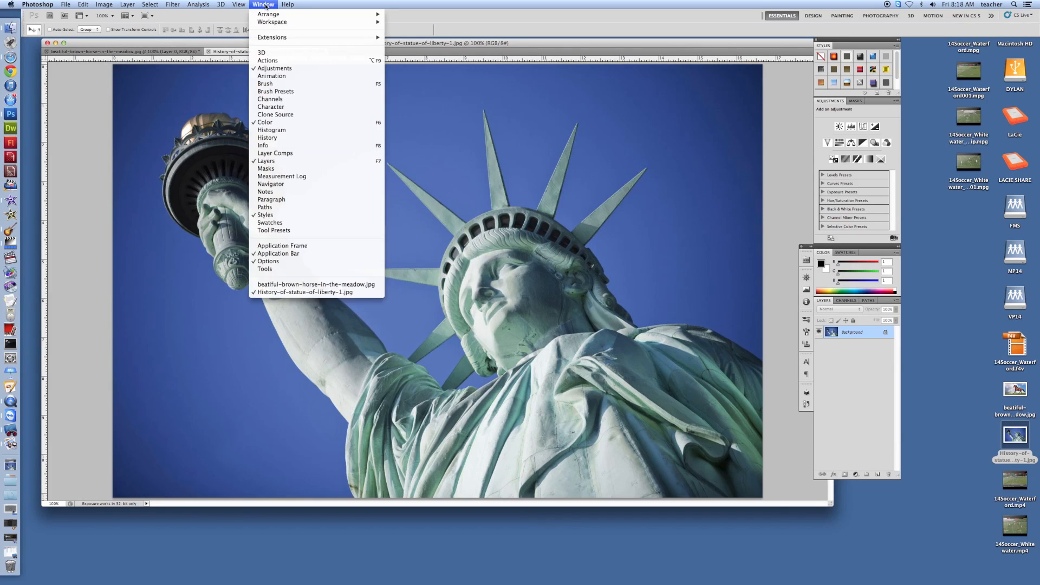
{"action": "mouse_move", "coordinate": [278, 254]}
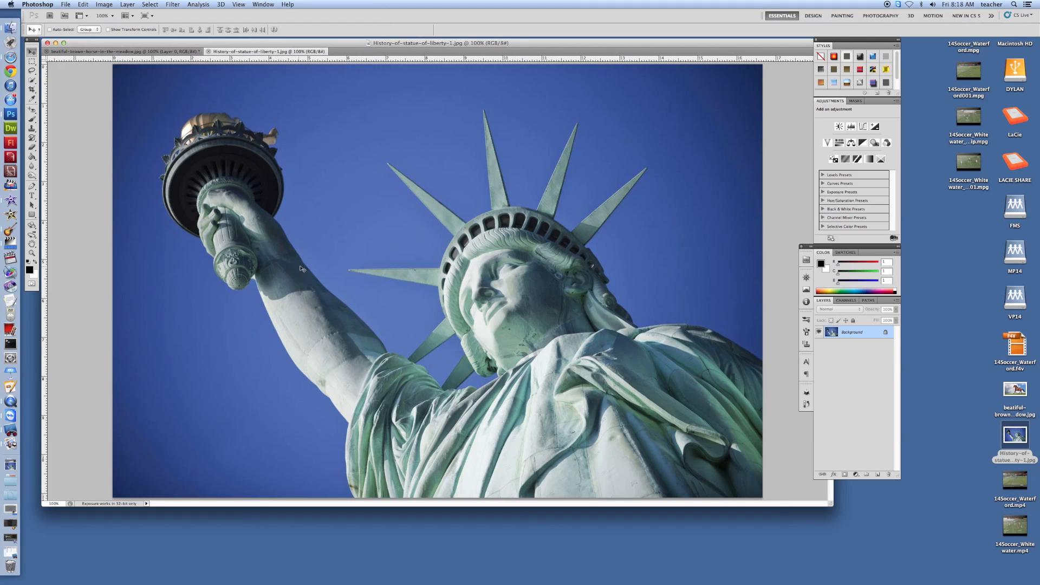
{"action": "mouse_move", "coordinate": [645, 333]}
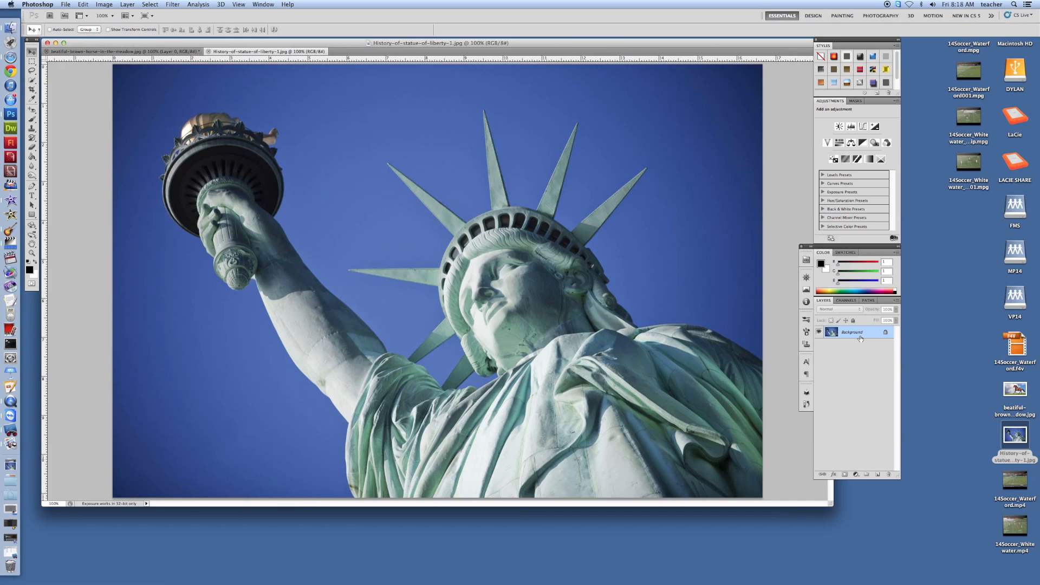
{"action": "mouse_move", "coordinate": [873, 339]}
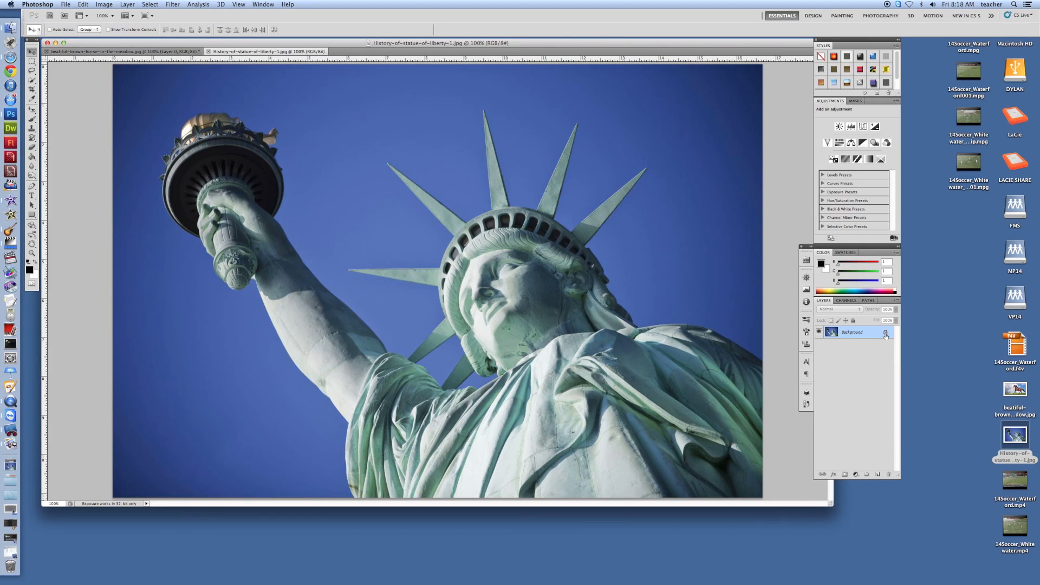
{"action": "mouse_move", "coordinate": [885, 331]}
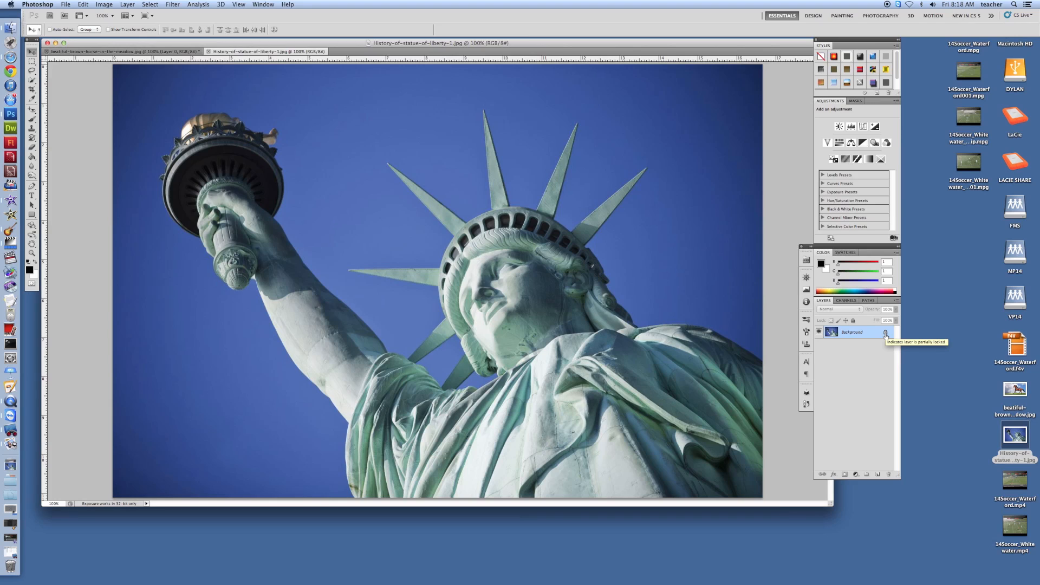
{"action": "mouse_move", "coordinate": [869, 334]}
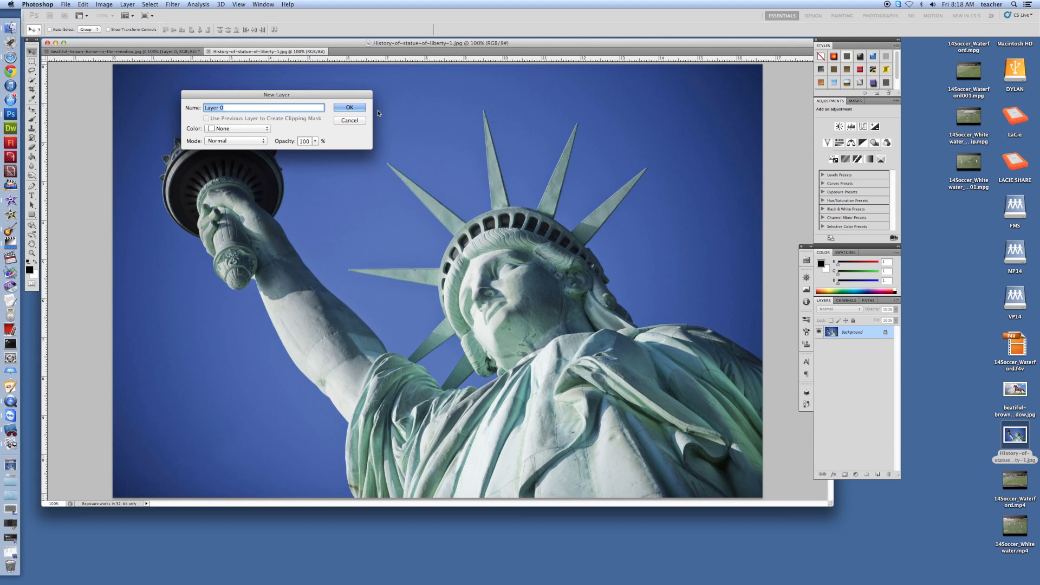
Confirm the New Layer dialog so the locked Background becomes editable Layer 0.
{"action": "left_click", "coordinate": [349, 108]}
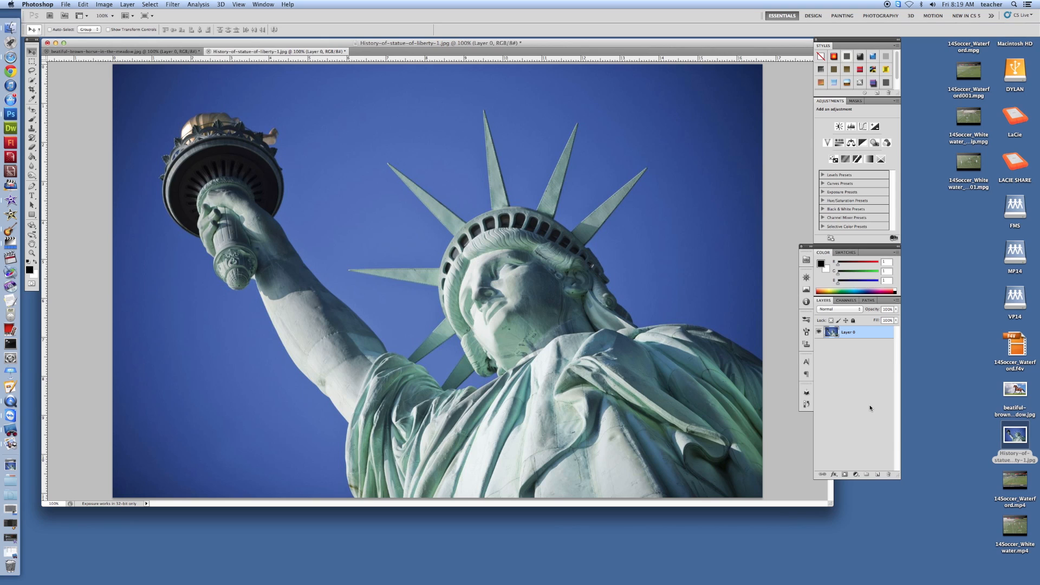
{"action": "mouse_move", "coordinate": [874, 436]}
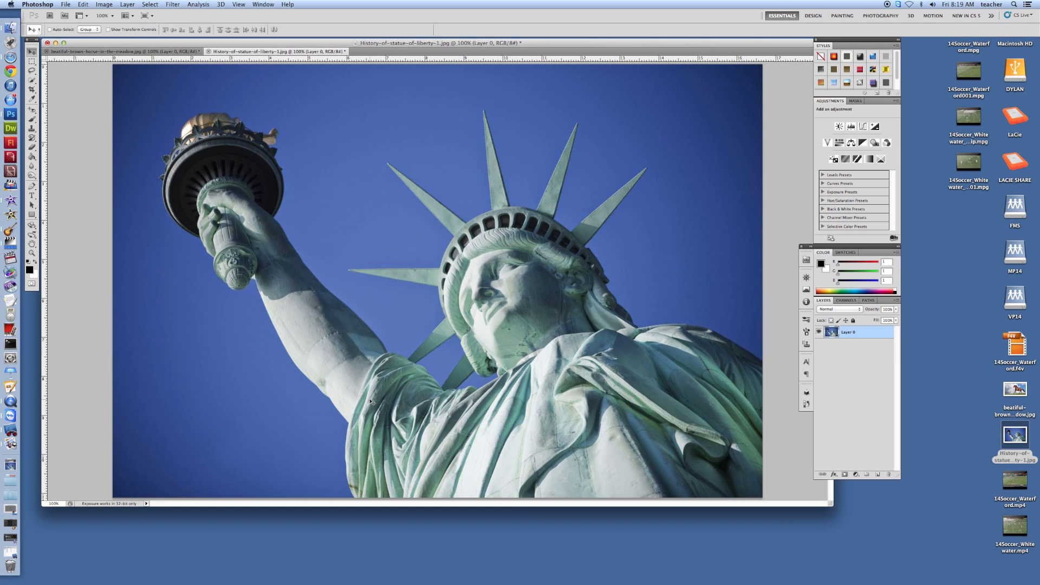
{"action": "mouse_move", "coordinate": [358, 384]}
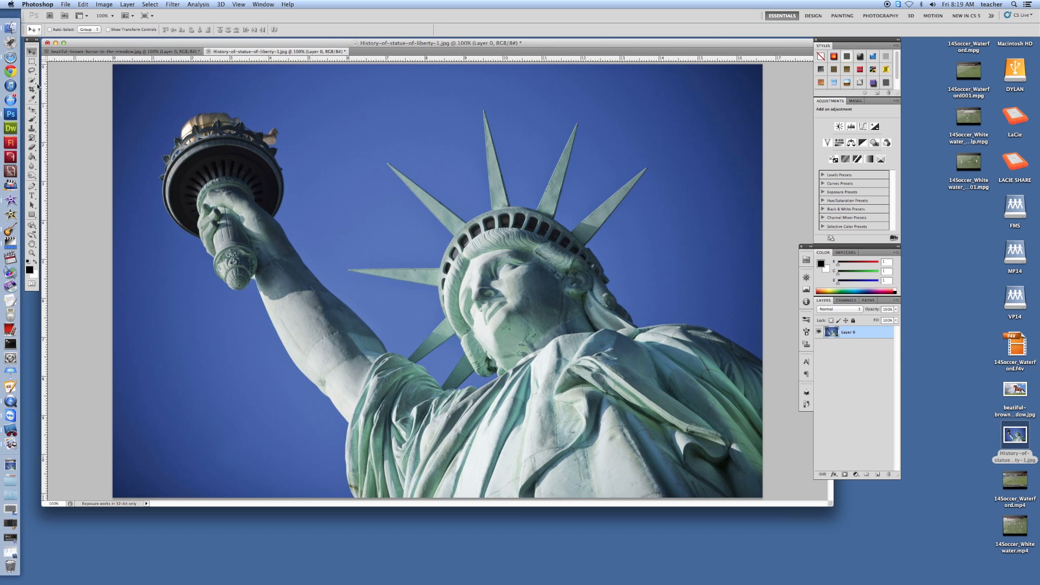
Choose the Quick Selection Tool from the selection tool flyout.
{"action": "left_click", "coordinate": [32, 79]}
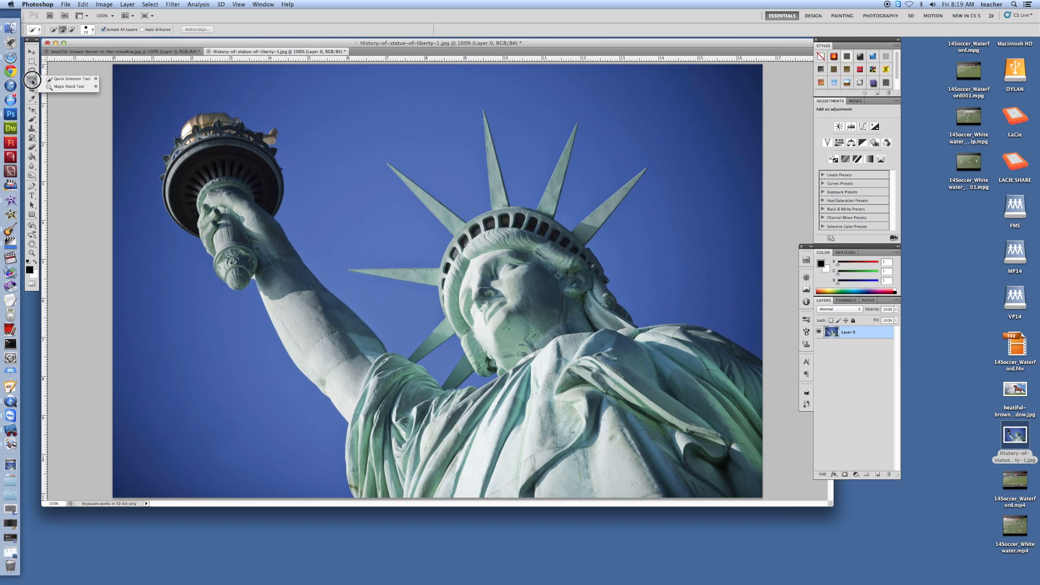
{"action": "mouse_move", "coordinate": [59, 87]}
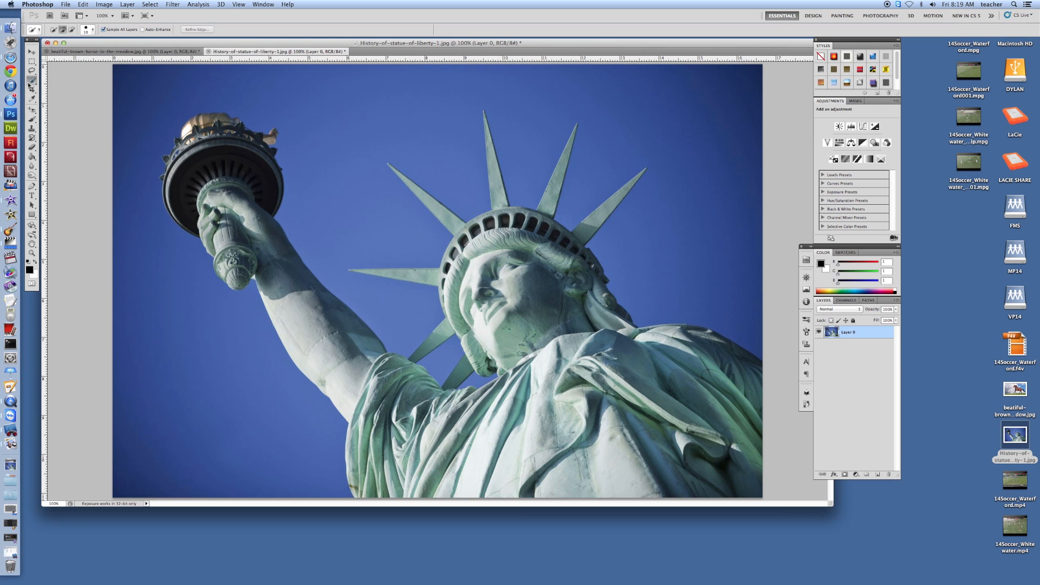
{"action": "mouse_move", "coordinate": [358, 134]}
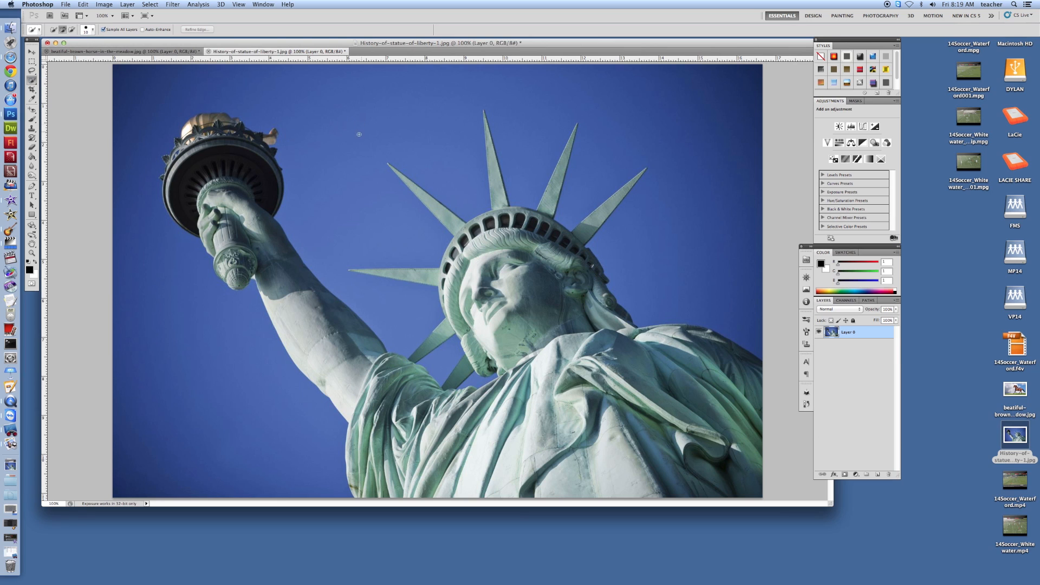
{"action": "mouse_move", "coordinate": [332, 182]}
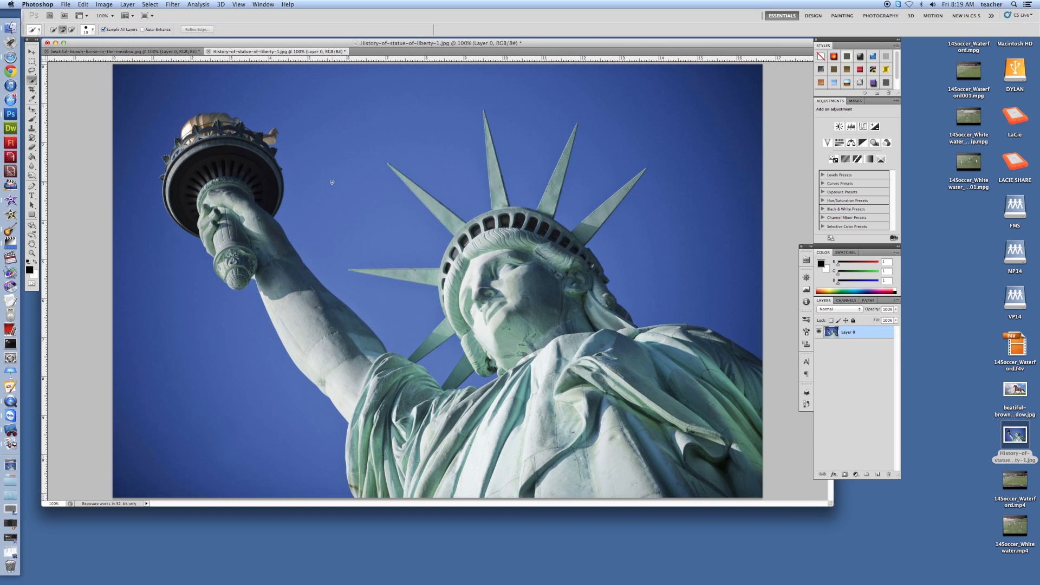
{"action": "mouse_move", "coordinate": [349, 182]}
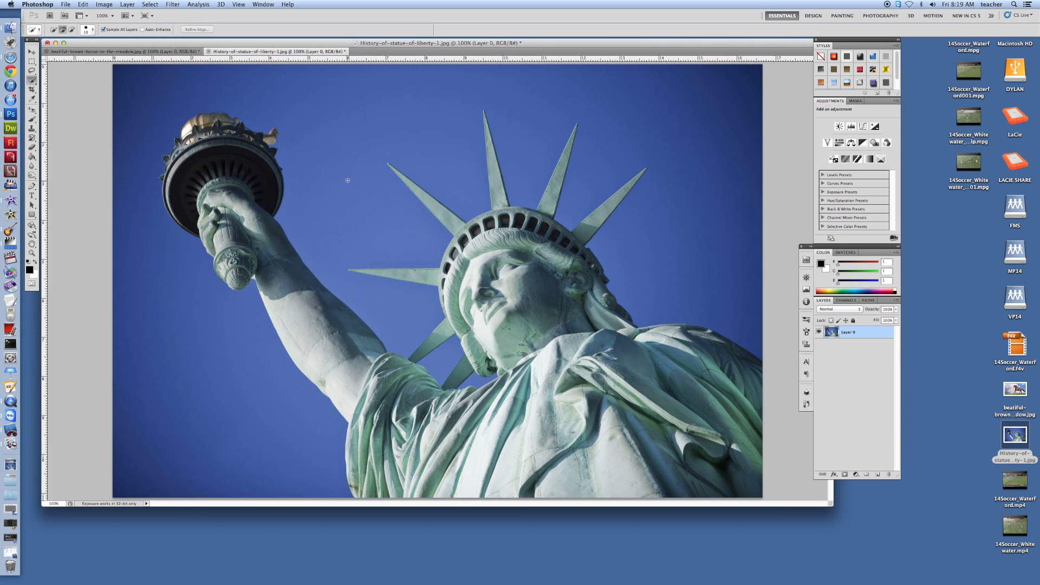
{"action": "mouse_move", "coordinate": [333, 173]}
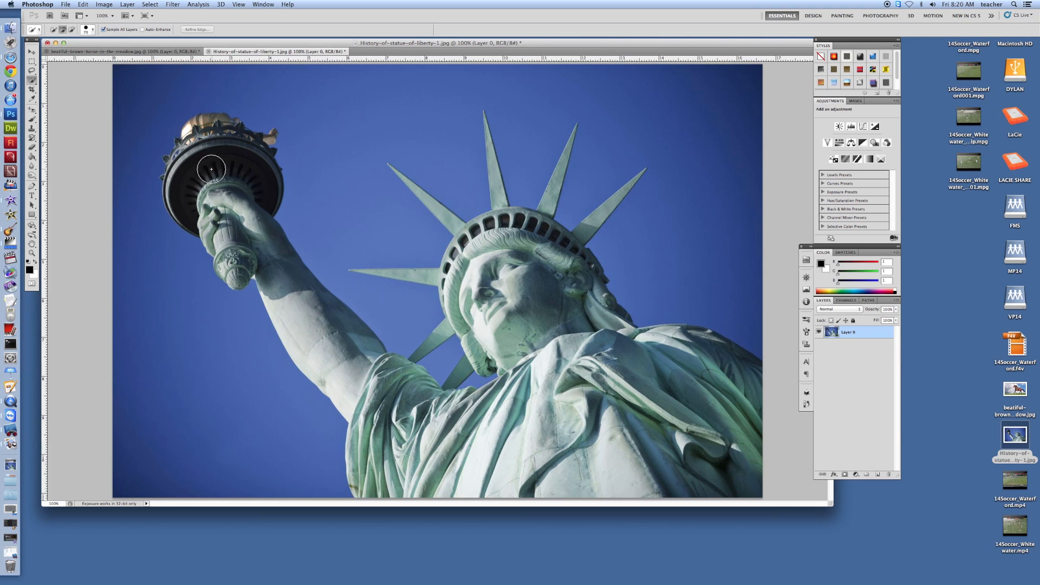
{"action": "mouse_move", "coordinate": [312, 250]}
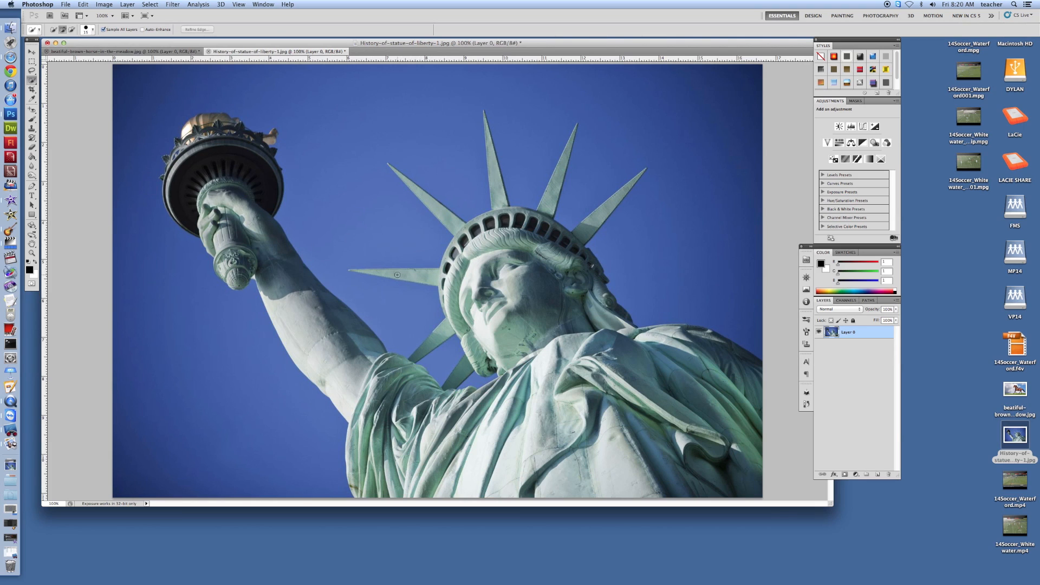
{"action": "mouse_move", "coordinate": [197, 59]}
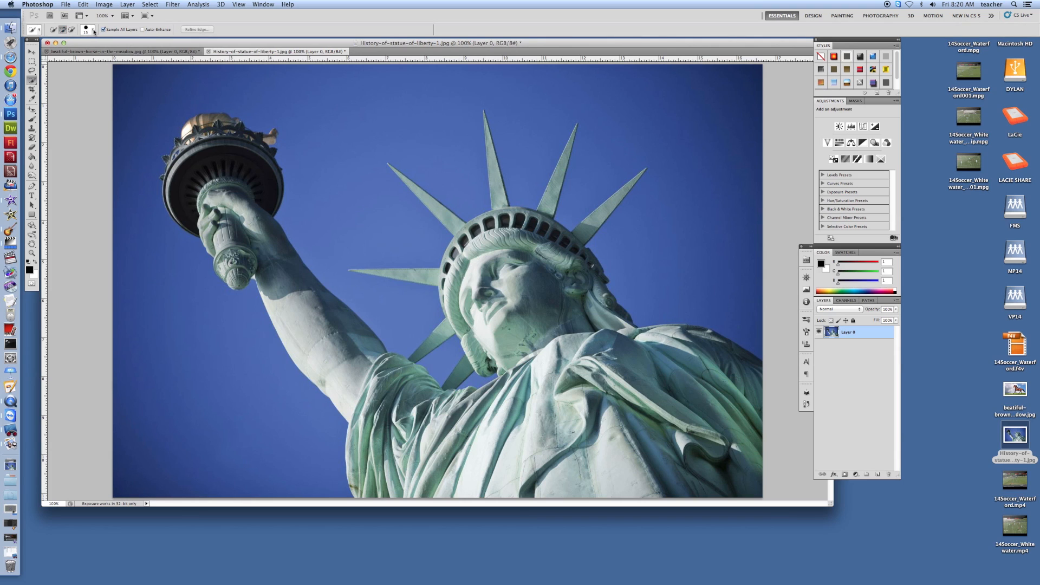
Bring up the Quick Selection brush picker to enlarge the brush size.
{"action": "left_click", "coordinate": [93, 29]}
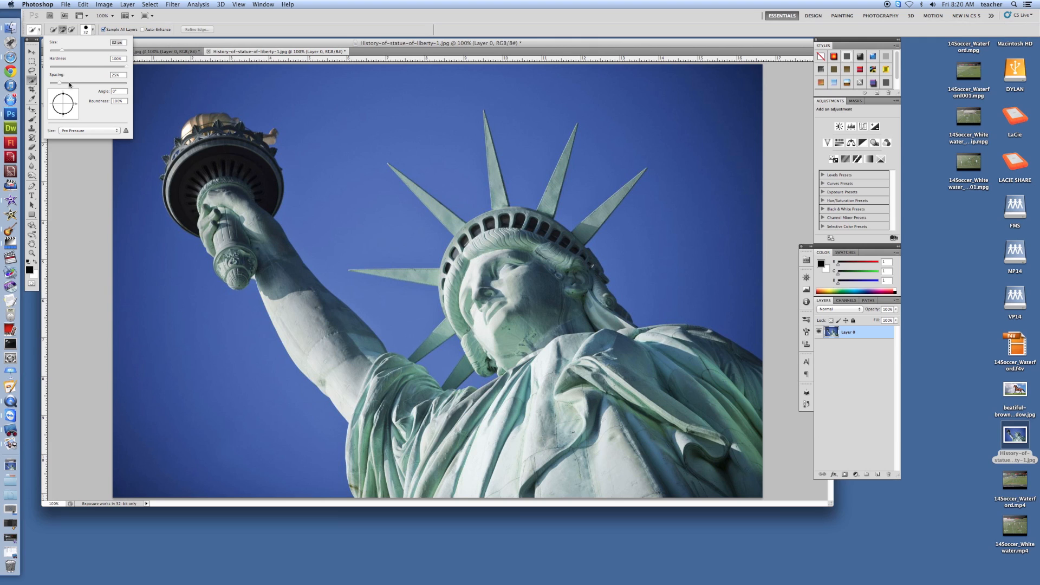
{"action": "mouse_move", "coordinate": [90, 117]}
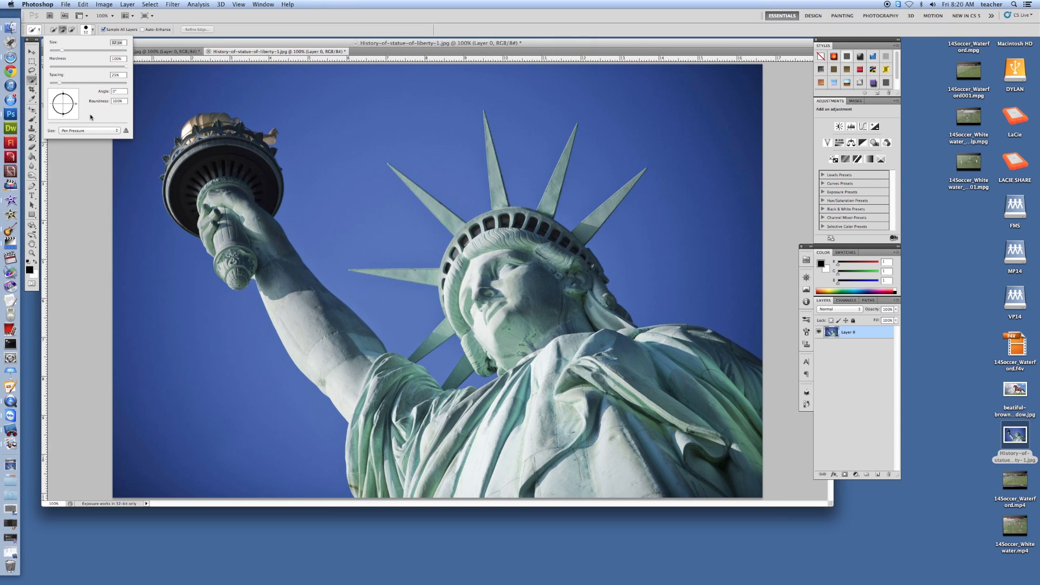
{"action": "mouse_move", "coordinate": [253, 184]}
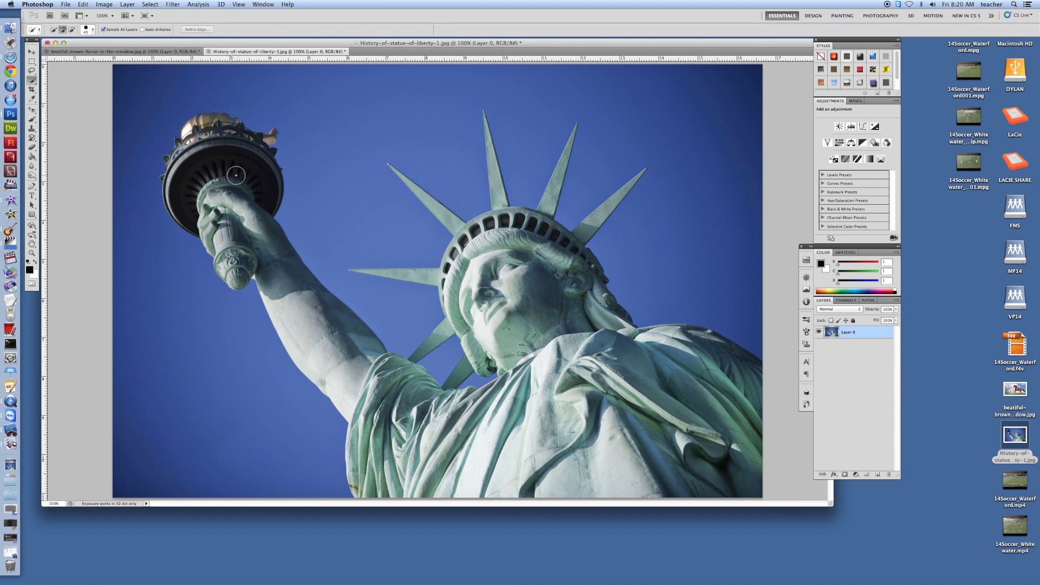
{"action": "mouse_move", "coordinate": [692, 408]}
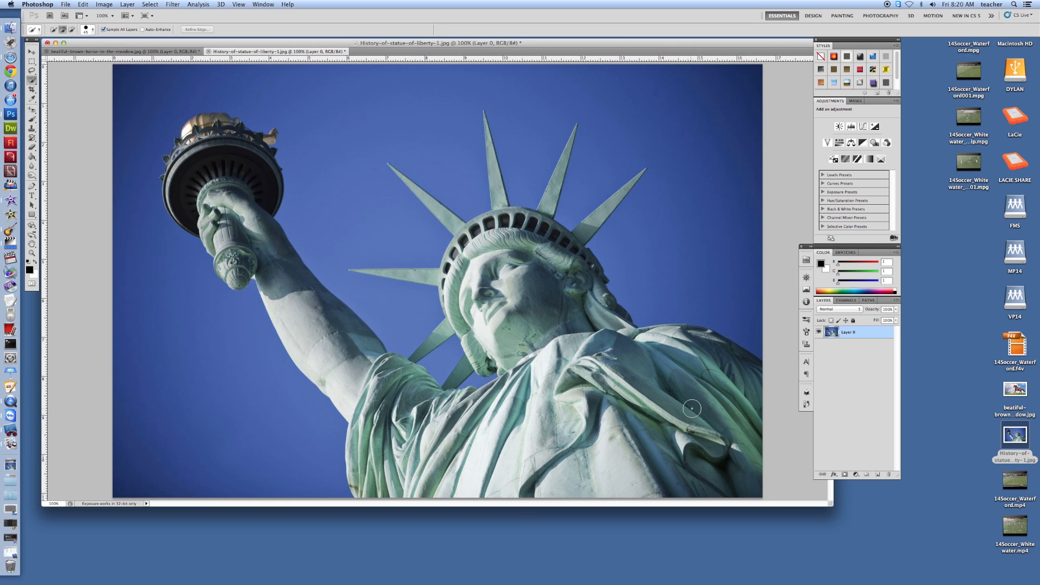
{"action": "mouse_move", "coordinate": [726, 432]}
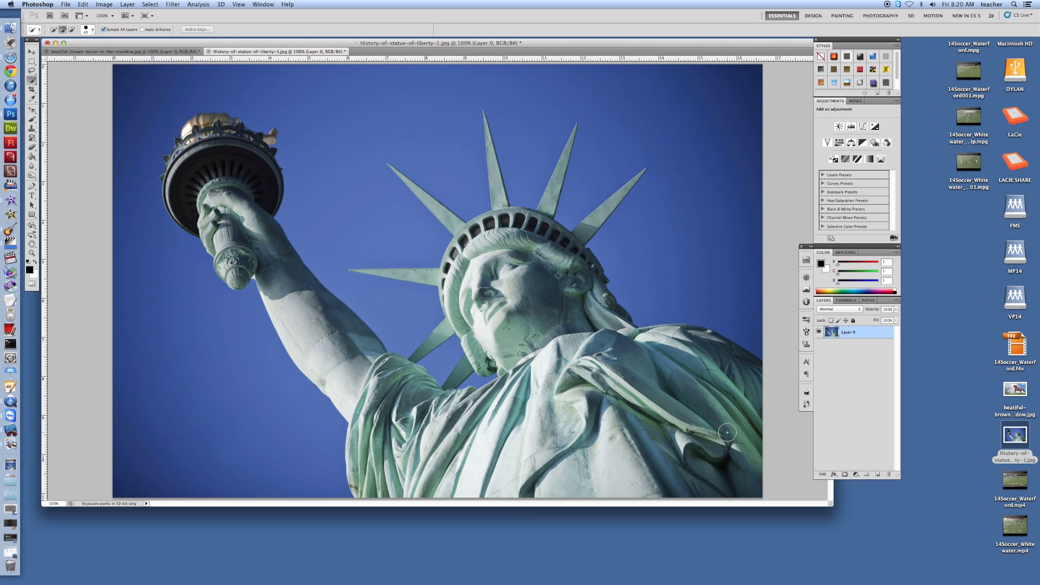
{"action": "mouse_move", "coordinate": [708, 403]}
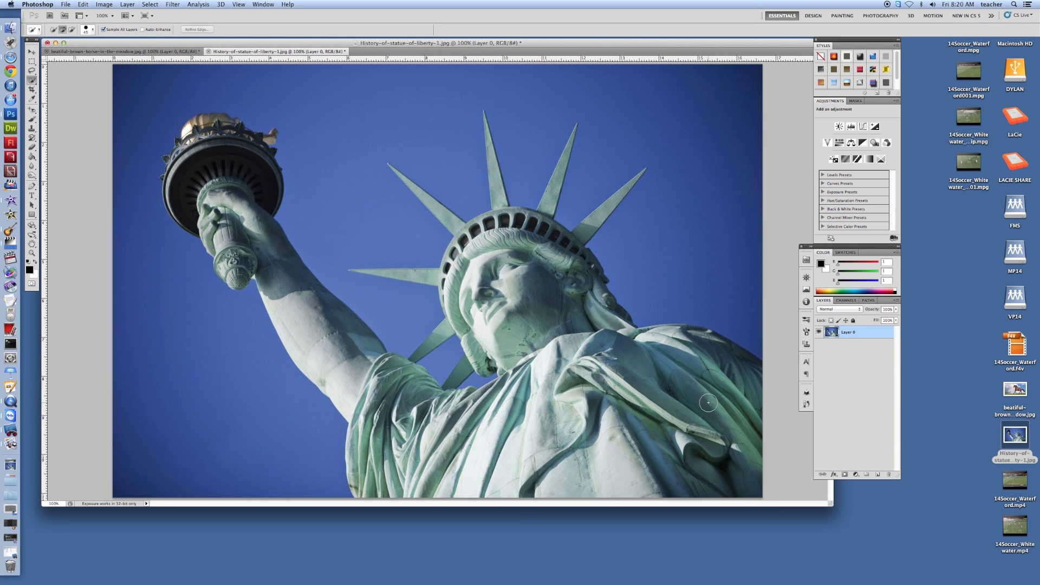
{"action": "mouse_move", "coordinate": [175, 396]}
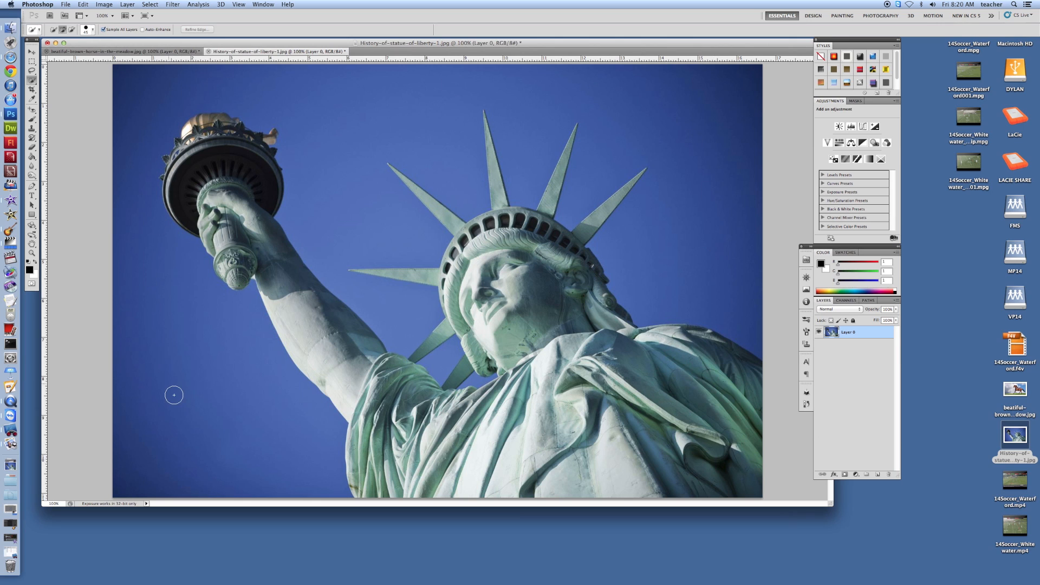
{"action": "mouse_move", "coordinate": [707, 374]}
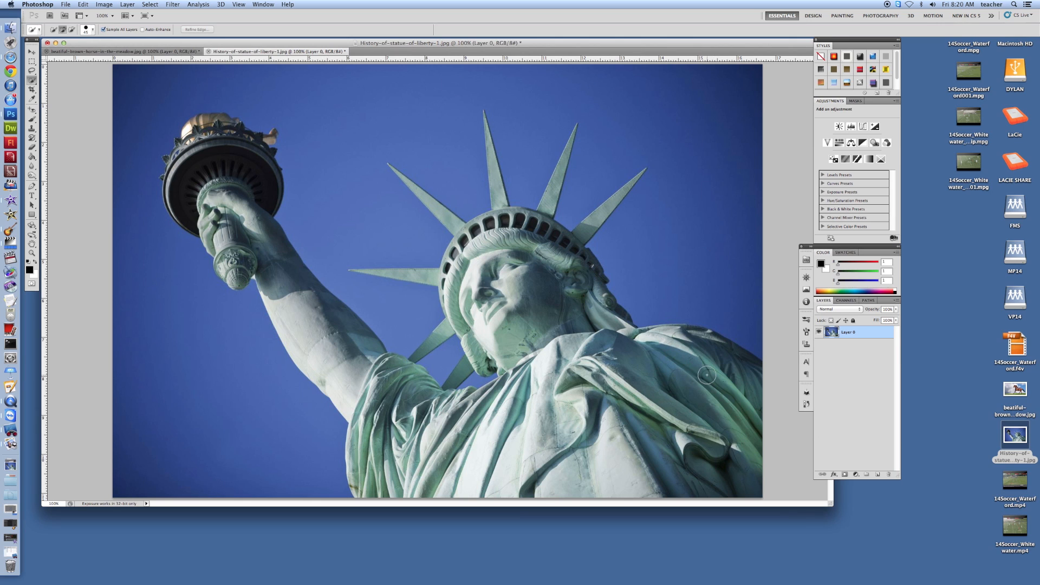
{"action": "mouse_move", "coordinate": [711, 376]}
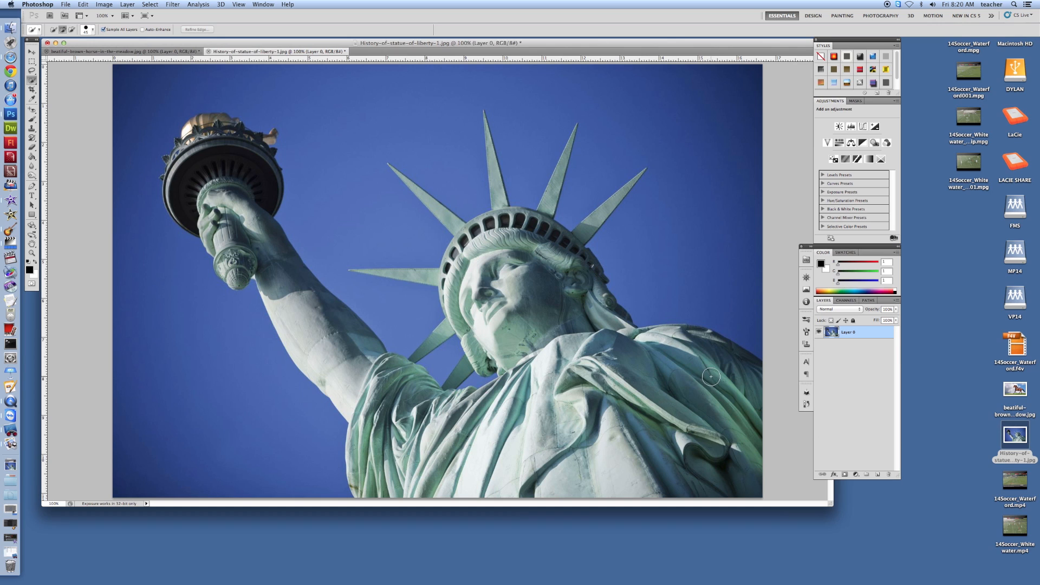
{"action": "mouse_move", "coordinate": [717, 367]}
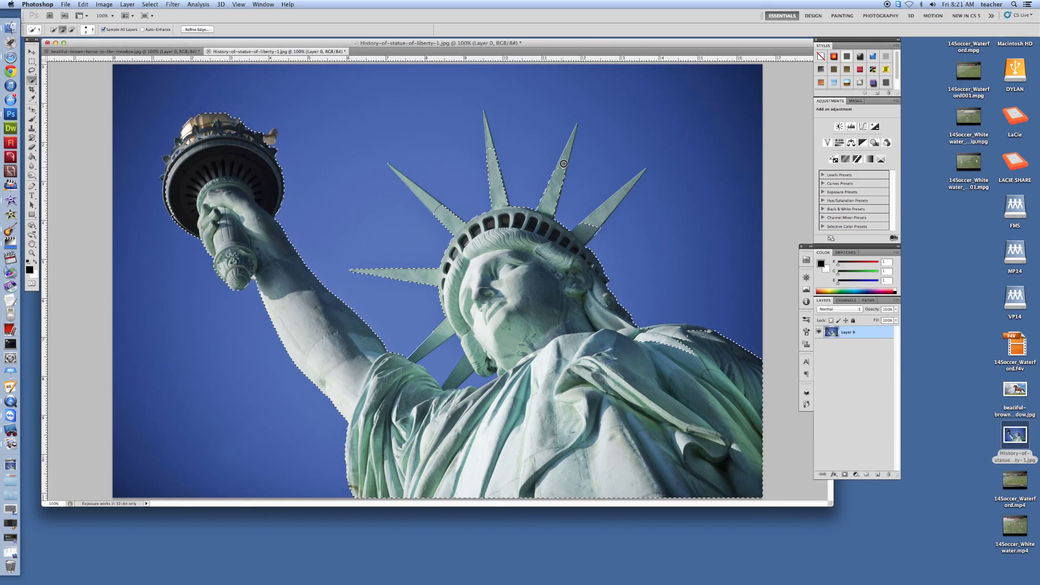
{"action": "mouse_move", "coordinate": [611, 204]}
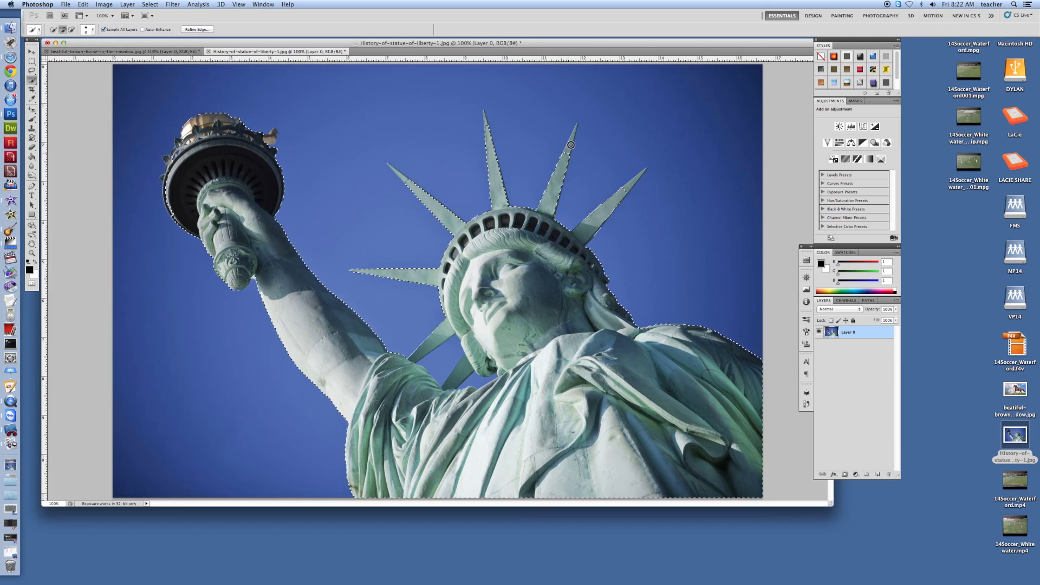
{"action": "mouse_move", "coordinate": [575, 128]}
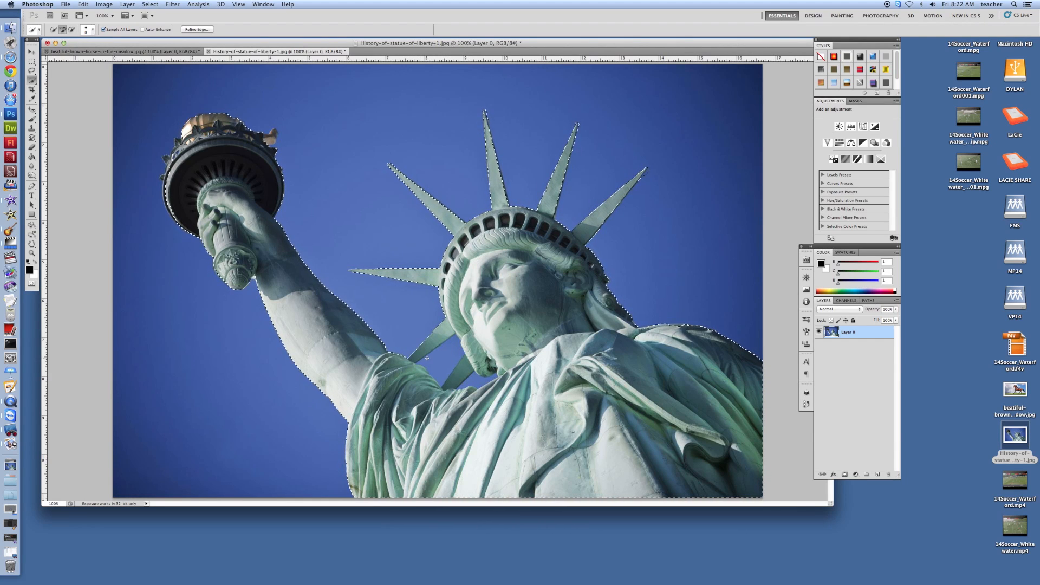
{"action": "mouse_move", "coordinate": [449, 363]}
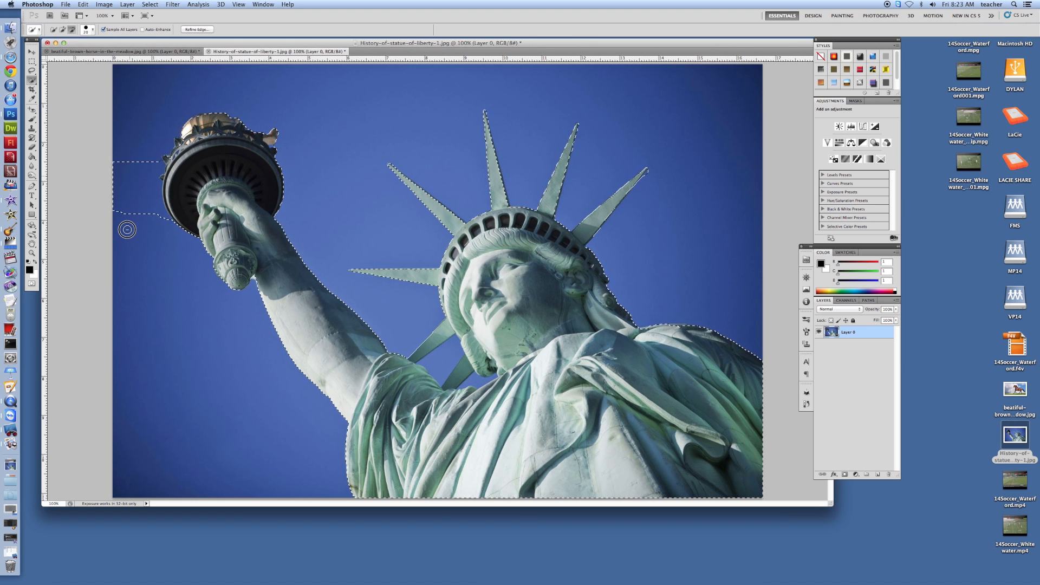
Subtract the stray patch of sky near the torch from the statue selection.
{"action": "left_click", "coordinate": [159, 219]}
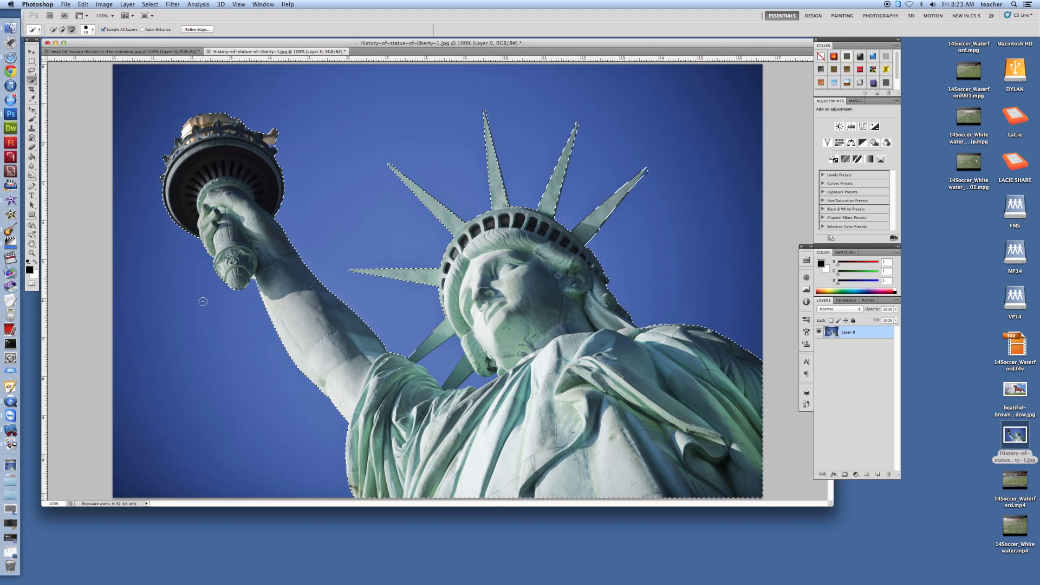
{"action": "mouse_move", "coordinate": [247, 391]}
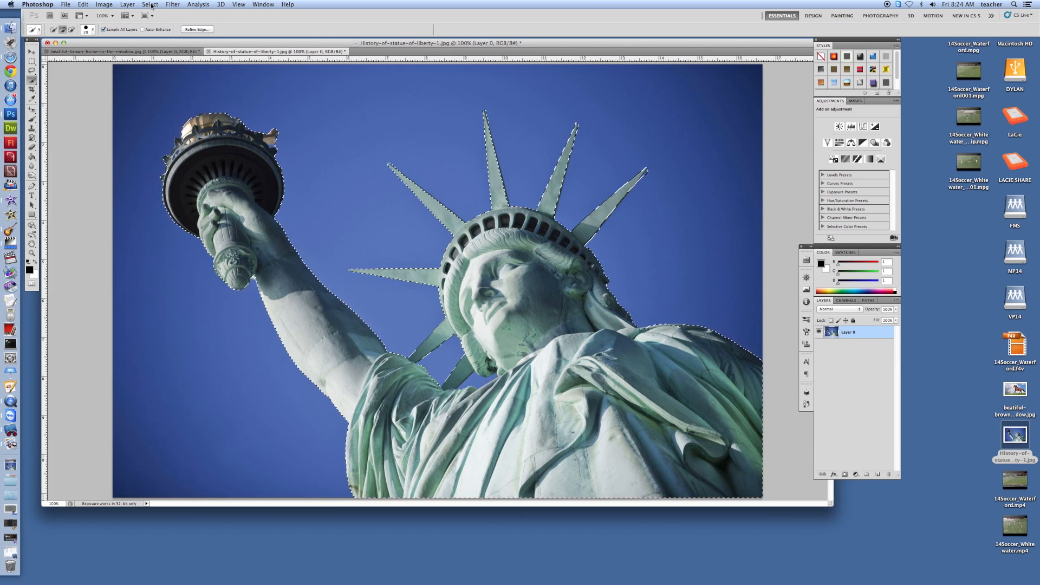
{"action": "left_click", "coordinate": [150, 5]}
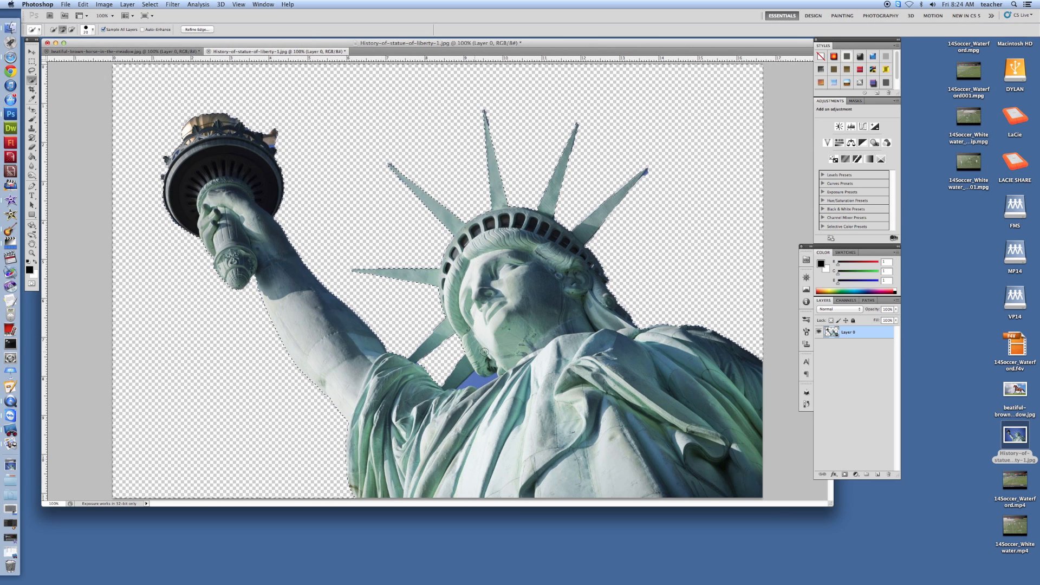
Delete the selected sky, leaving the statue on transparency, and zoom to 400% on the arm and crown.
{"action": "left_click", "coordinate": [474, 381]}
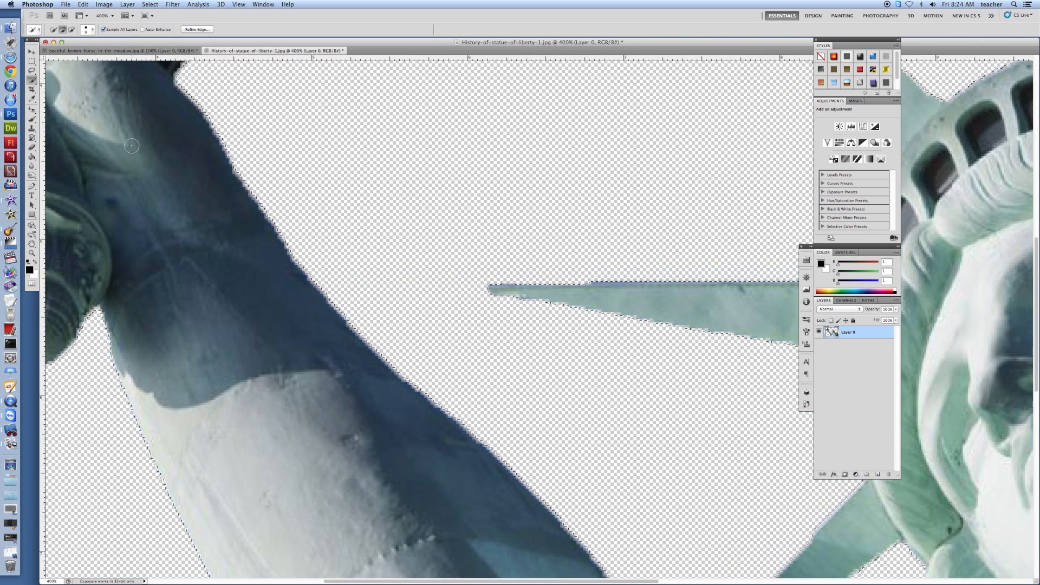
{"action": "scroll", "scroll_direction": "down", "scroll_amount": 3}
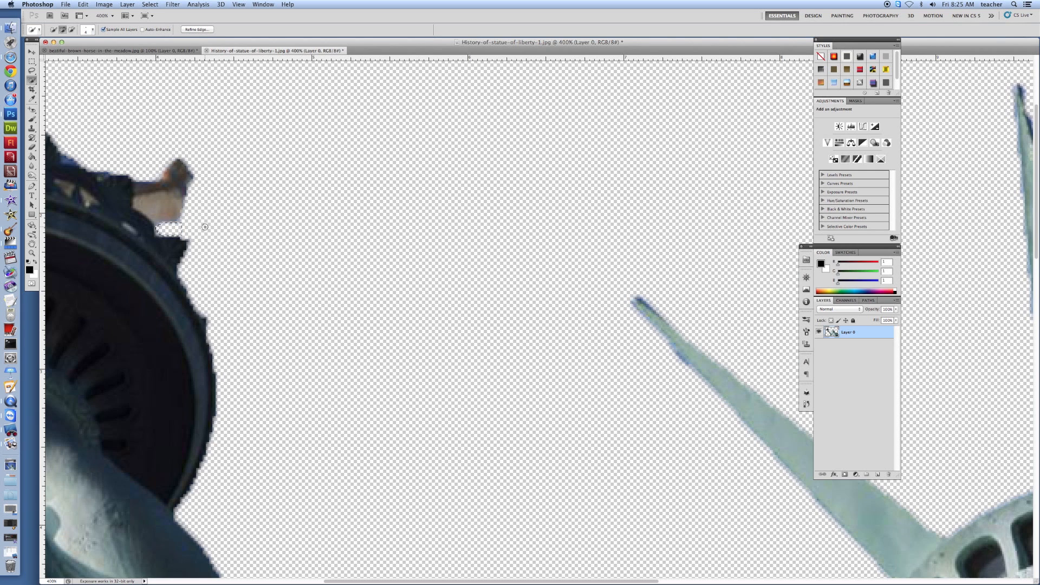
{"action": "mouse_move", "coordinate": [69, 157]}
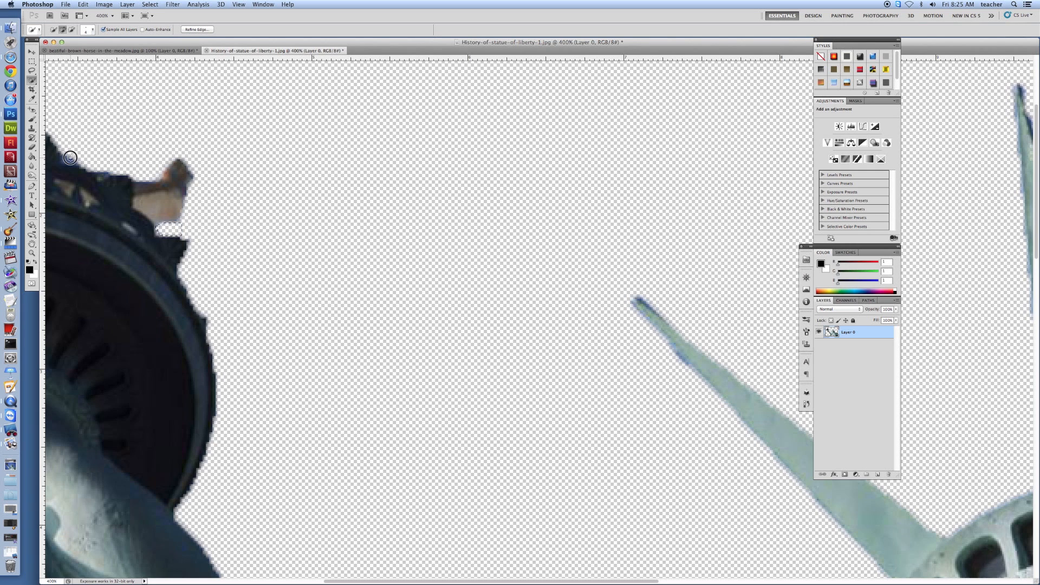
{"action": "mouse_move", "coordinate": [331, 259]}
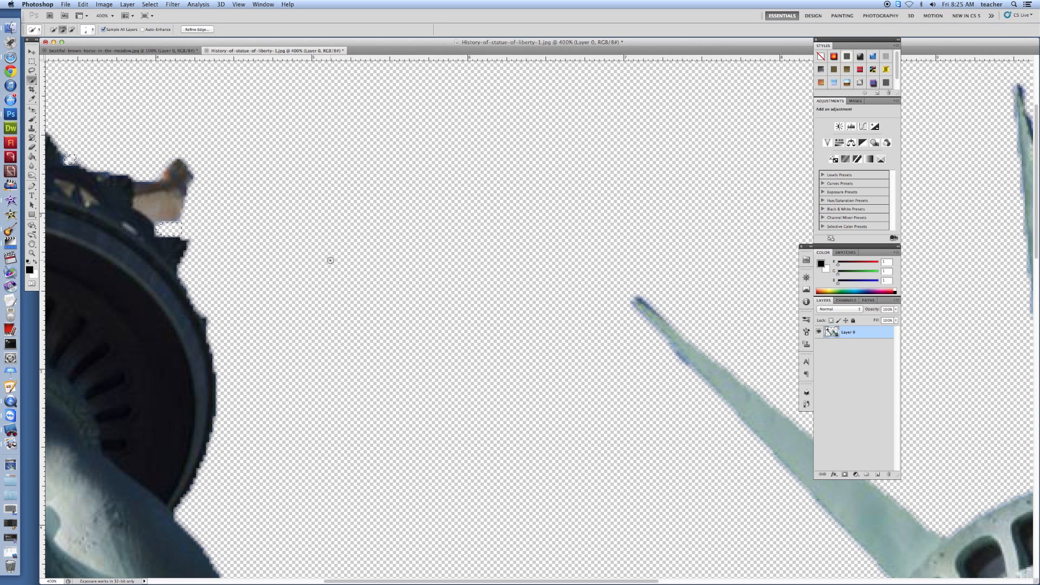
{"action": "mouse_move", "coordinate": [379, 325]}
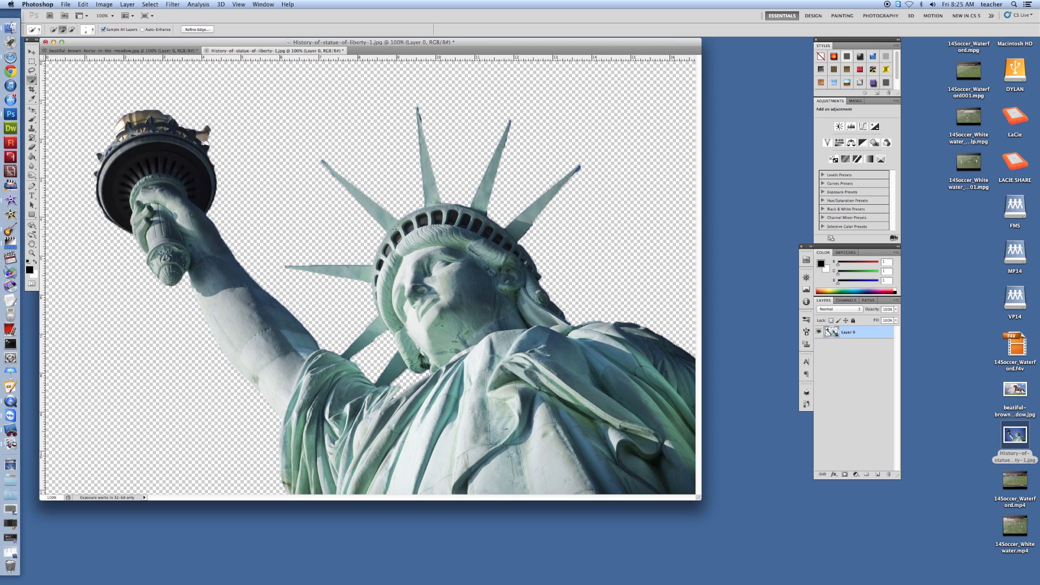
{"action": "mouse_move", "coordinate": [607, 246]}
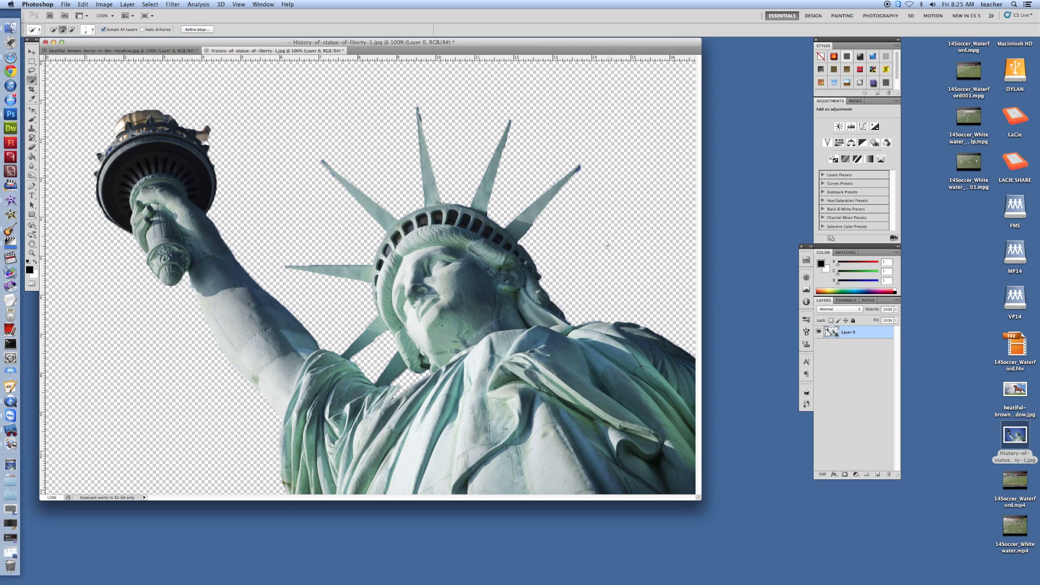
{"action": "mouse_move", "coordinate": [276, 323]}
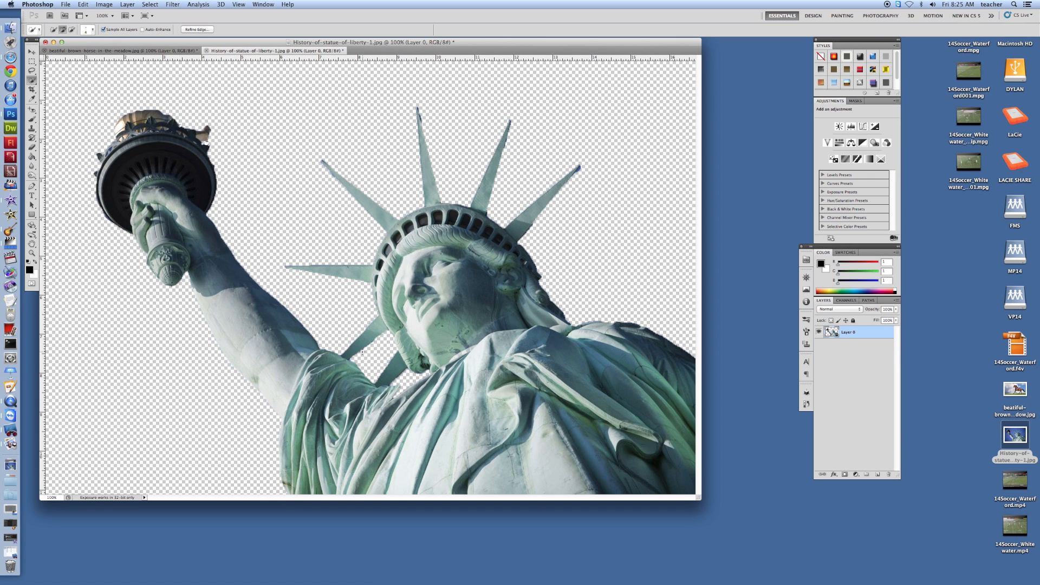
{"action": "mouse_move", "coordinate": [823, 446]}
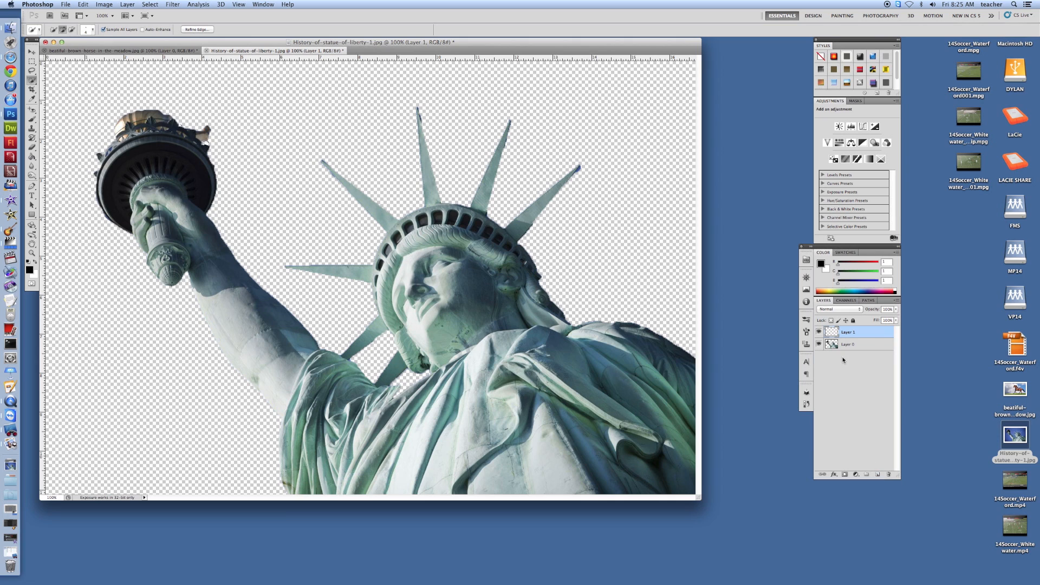
{"action": "mouse_move", "coordinate": [875, 474]}
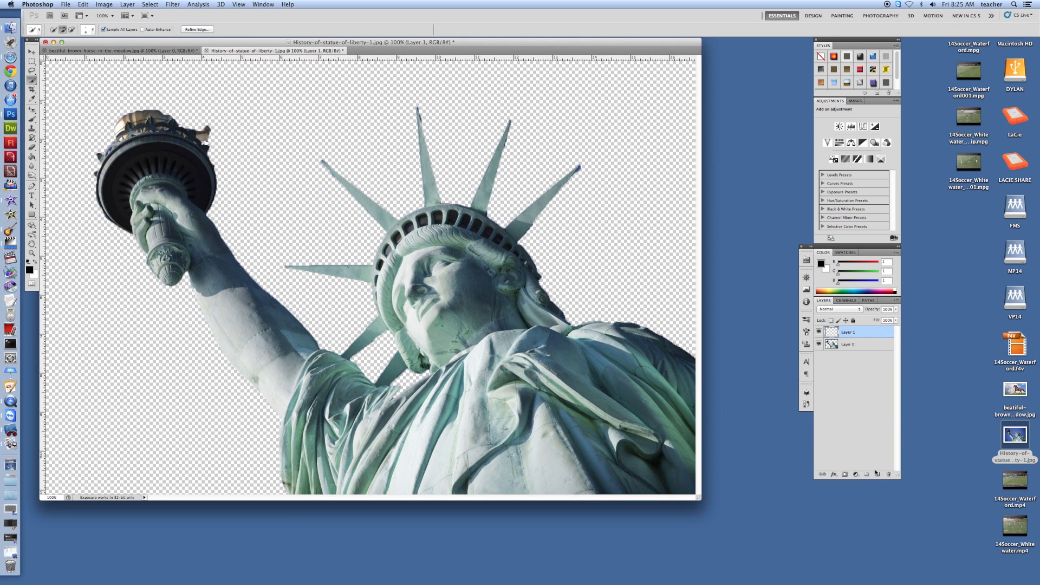
{"action": "mouse_move", "coordinate": [876, 476]}
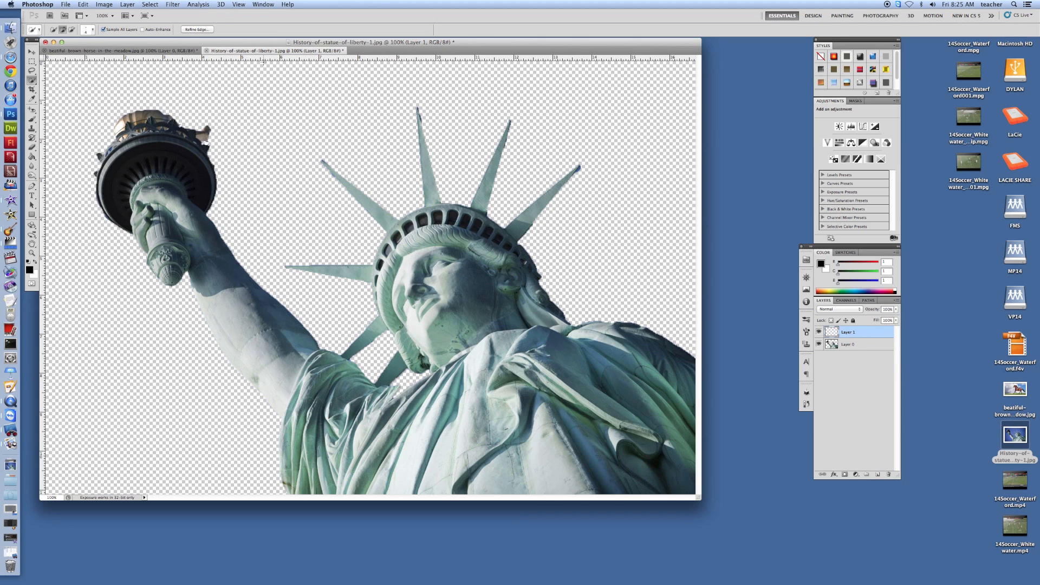
Create a new empty Layer 1 from the Layer menu and make it the working layer beneath Layer 0.
{"action": "left_click", "coordinate": [125, 4]}
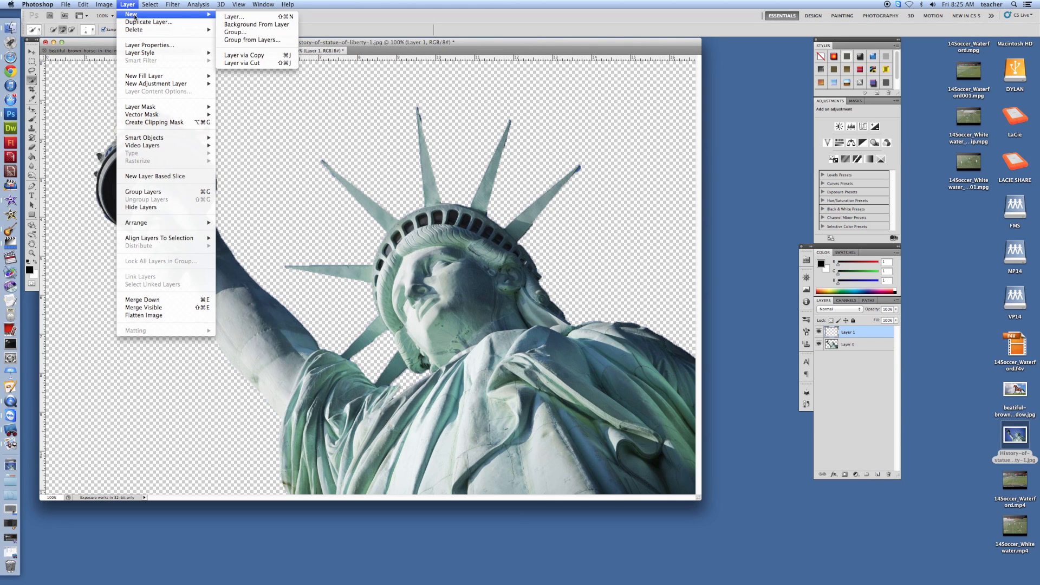
{"action": "mouse_move", "coordinate": [246, 16]}
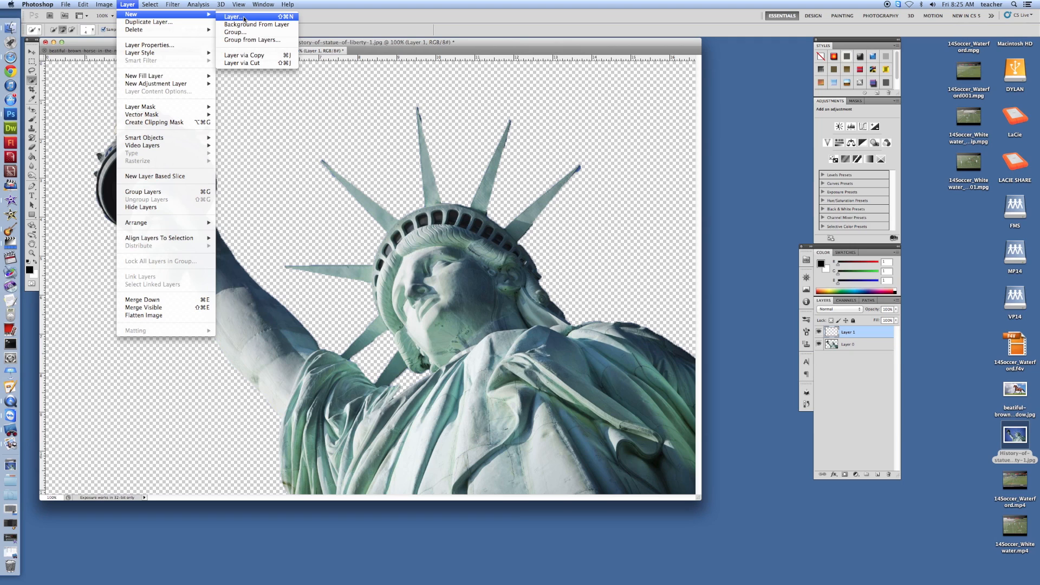
{"action": "mouse_move", "coordinate": [252, 40]}
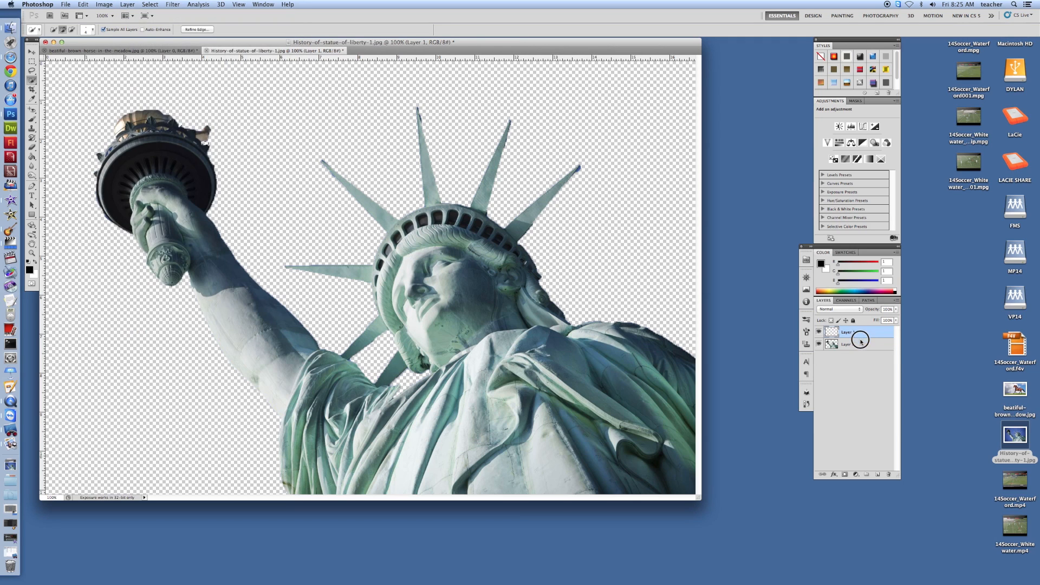
{"action": "left_click", "coordinate": [856, 344]}
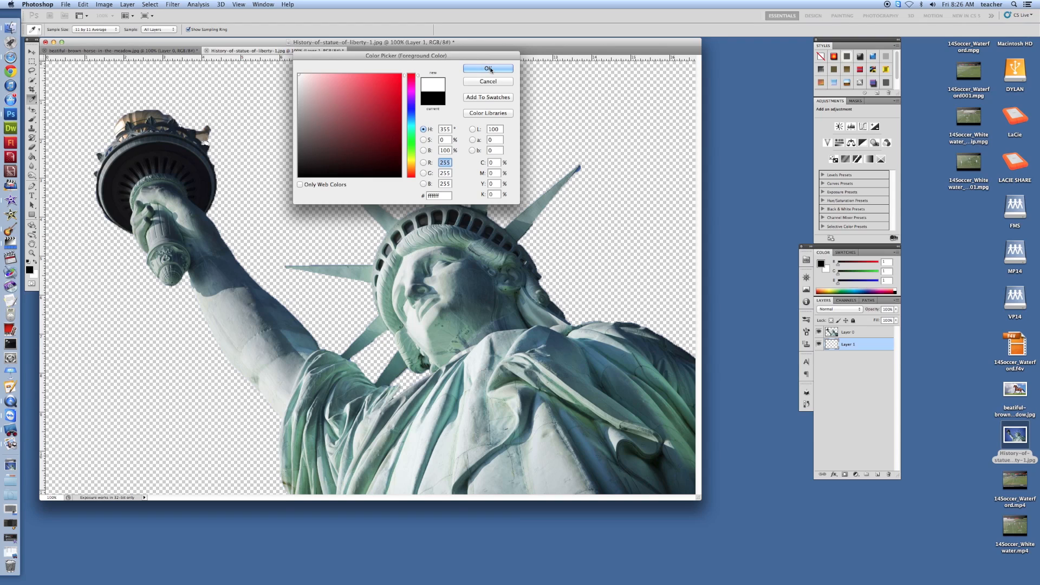
Fill Layer 1 with white (255,255,255) using the Paint Bucket, then return to the statue's Layer 0.
{"action": "left_click", "coordinate": [488, 69]}
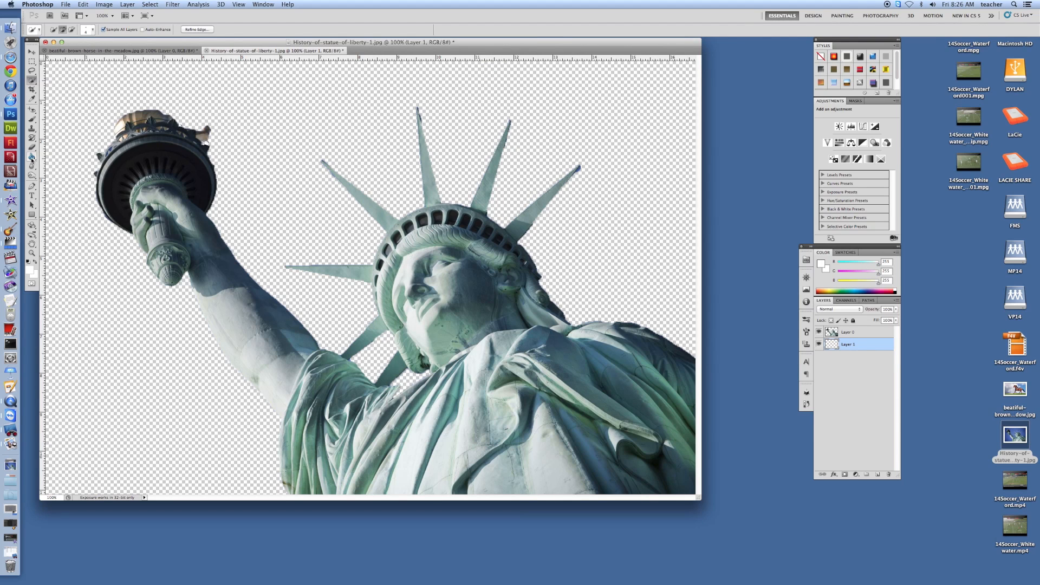
{"action": "left_click", "coordinate": [30, 158]}
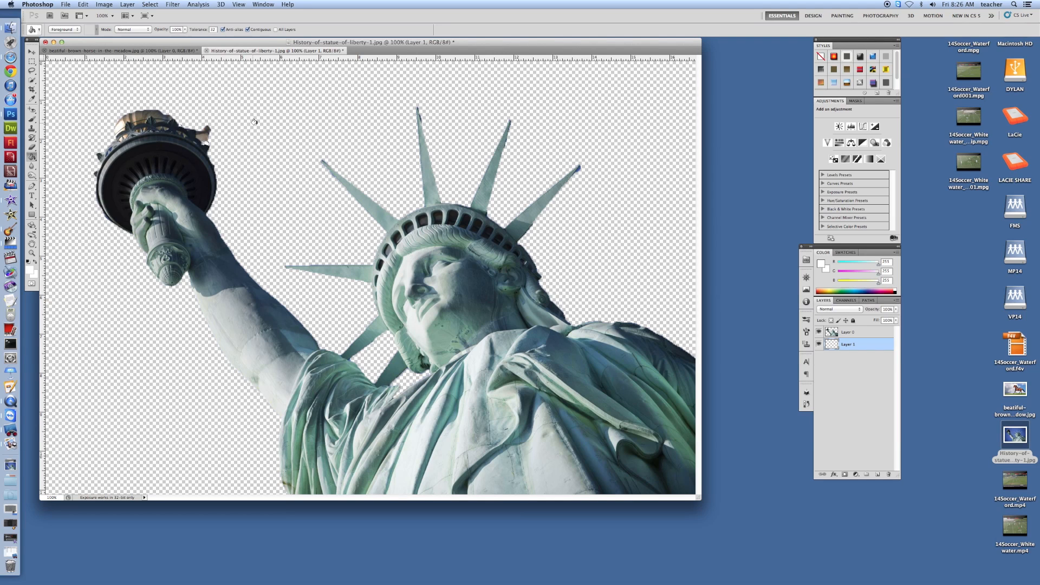
{"action": "mouse_move", "coordinate": [258, 129]}
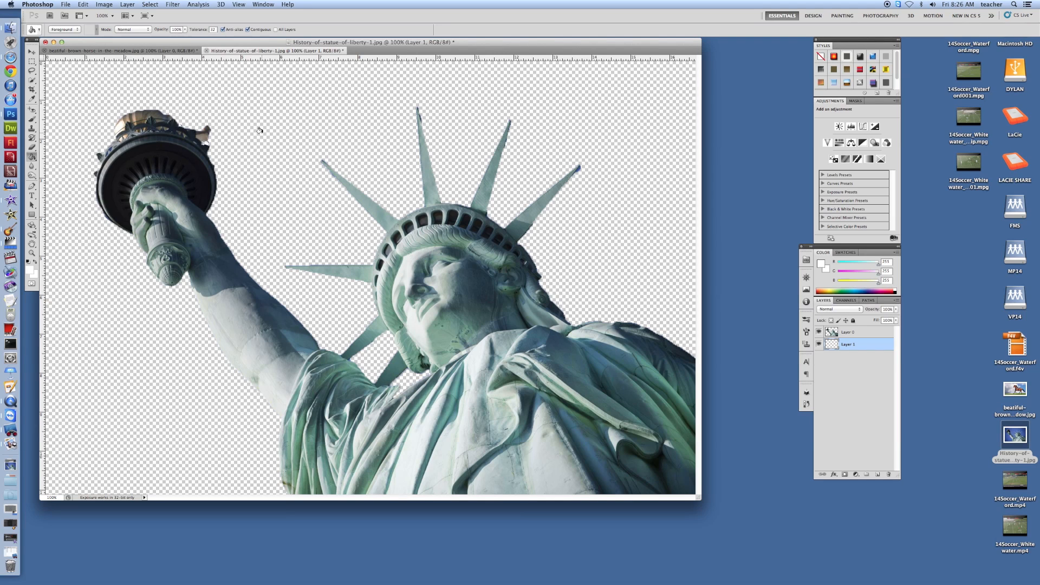
{"action": "left_click", "coordinate": [11, 27]}
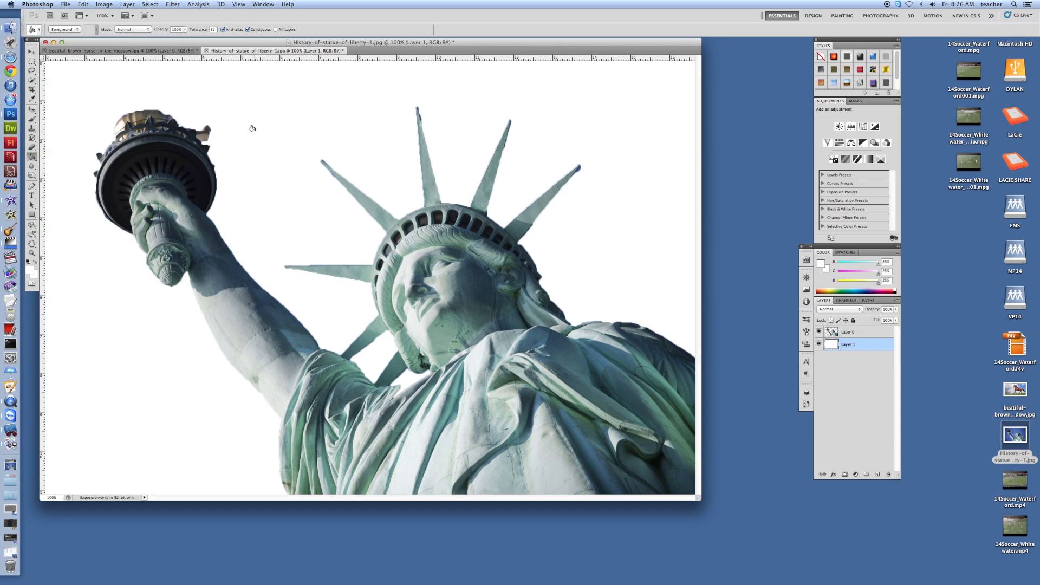
{"action": "mouse_move", "coordinate": [350, 359]}
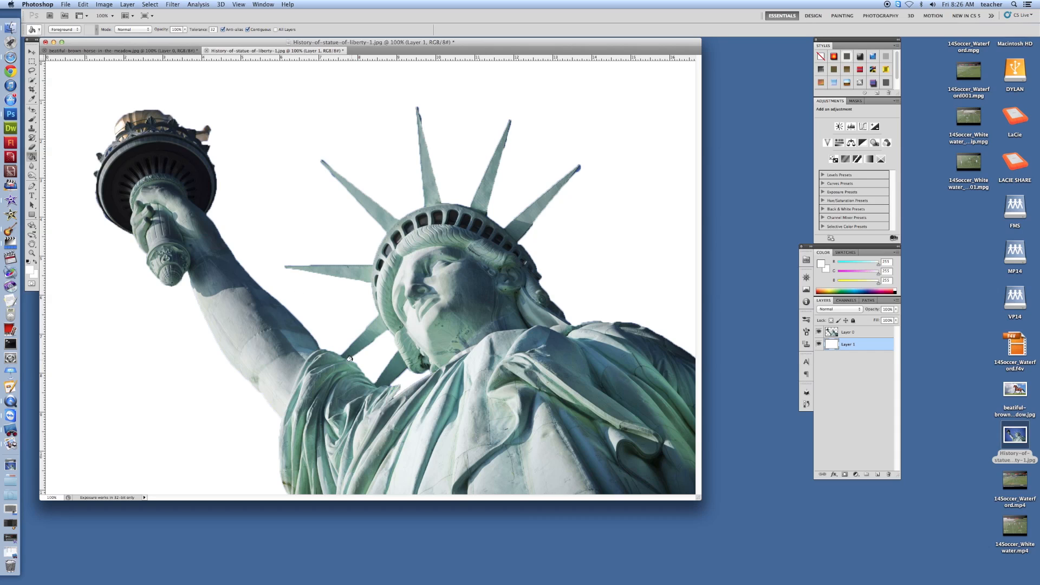
{"action": "mouse_move", "coordinate": [687, 331]}
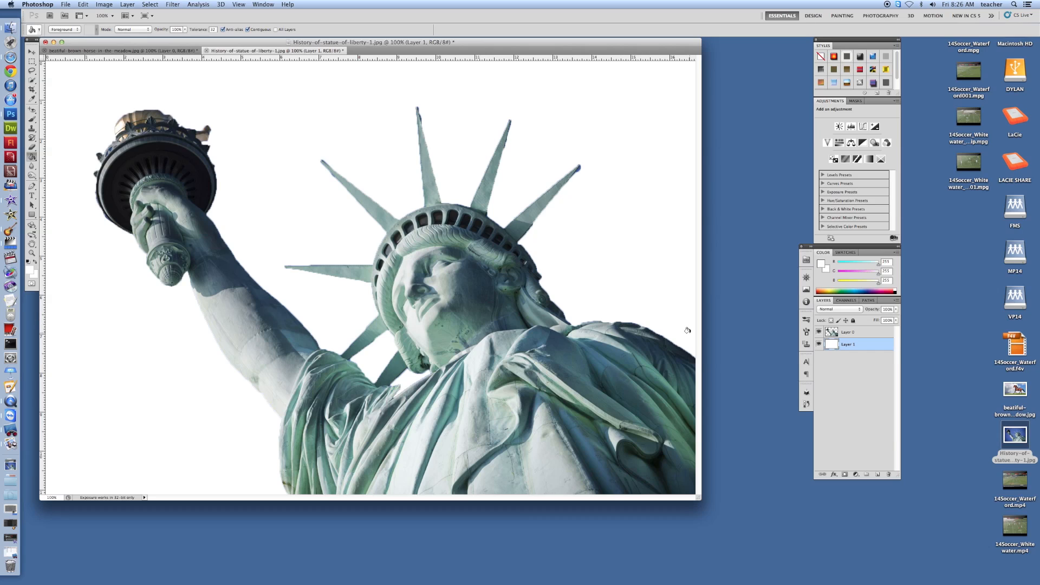
{"action": "mouse_move", "coordinate": [873, 332]}
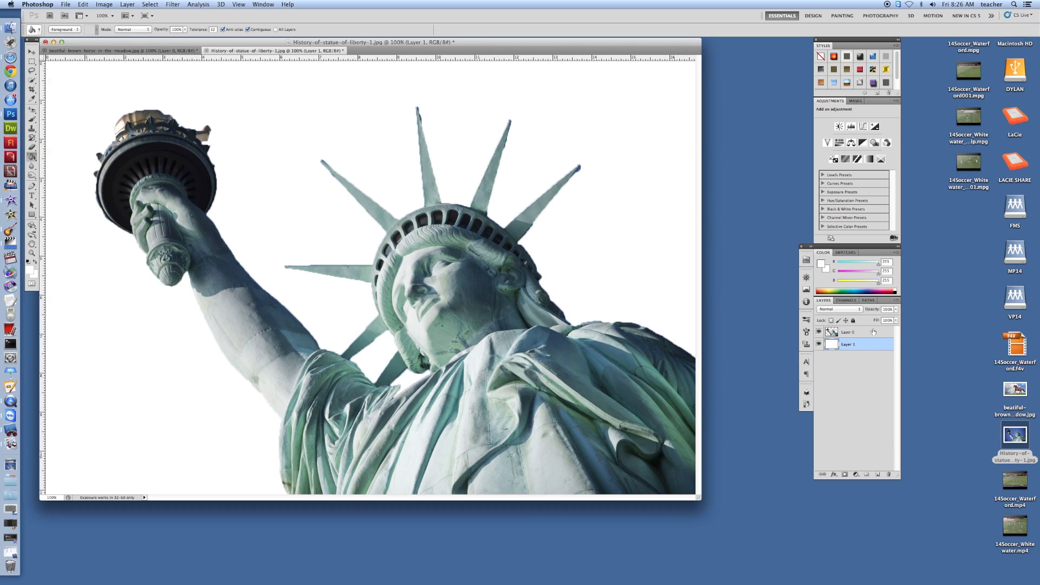
{"action": "left_click", "coordinate": [856, 331]}
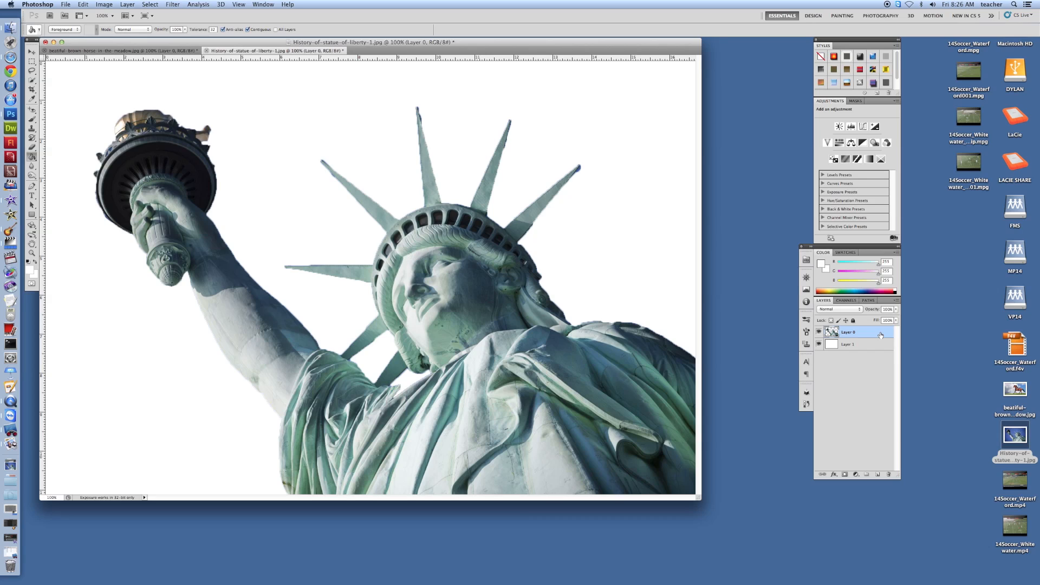
{"action": "mouse_move", "coordinate": [871, 397]}
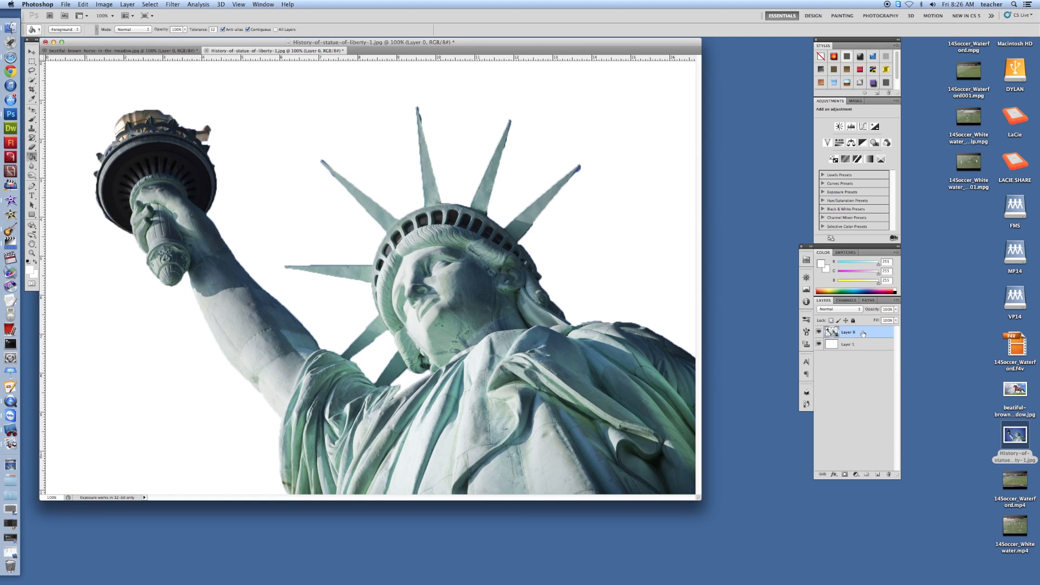
Duplicate Layer 0 to create Layer 0 copy above it.
{"action": "right_click", "coordinate": [849, 332]}
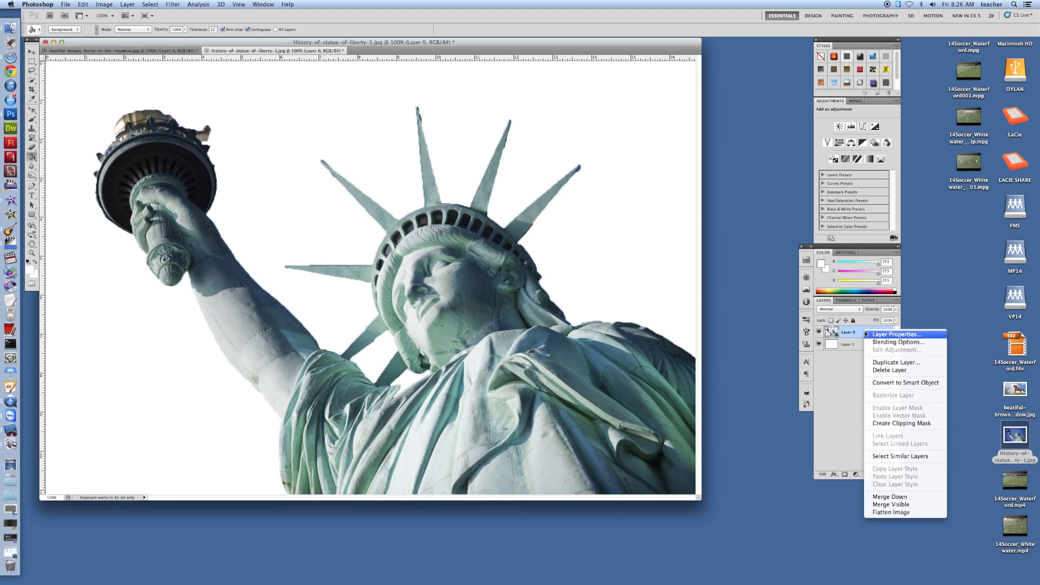
{"action": "left_click", "coordinate": [895, 362]}
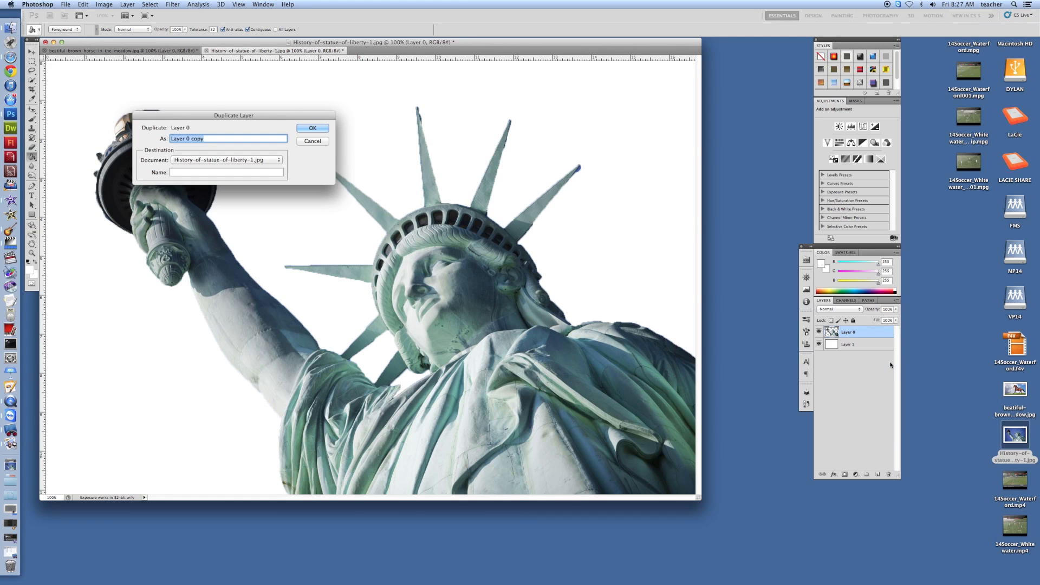
{"action": "left_click", "coordinate": [312, 128]}
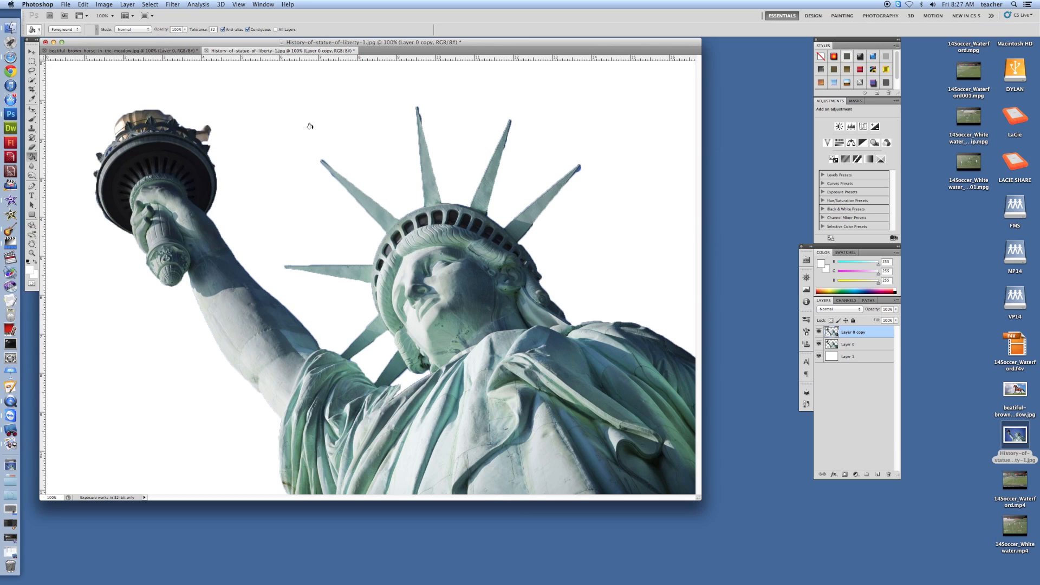
{"action": "mouse_move", "coordinate": [816, 349]}
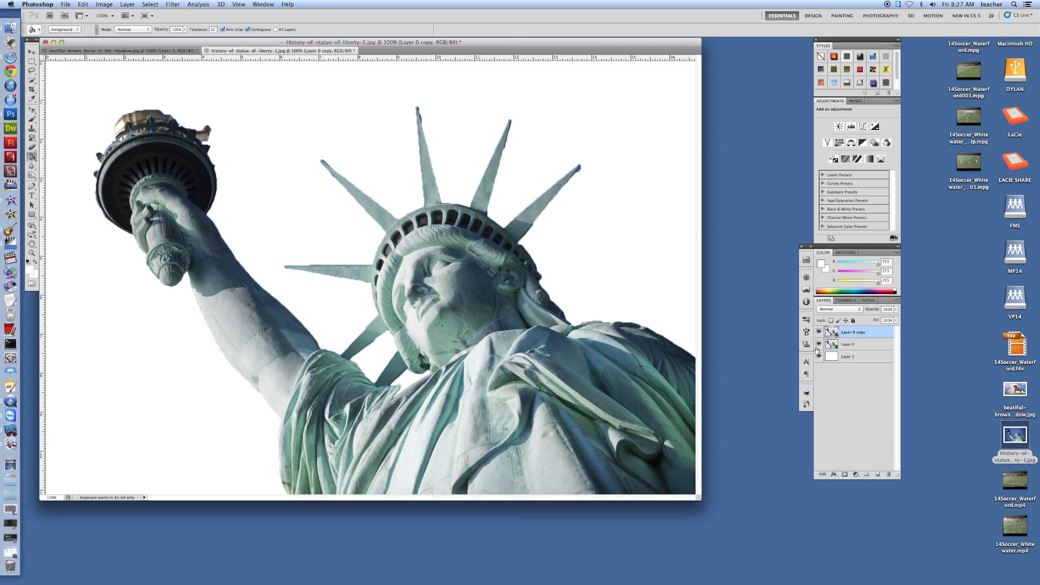
Toggle the original Layer 0's visibility to compare edges, then select the white Layer 1.
{"action": "left_click", "coordinate": [818, 345]}
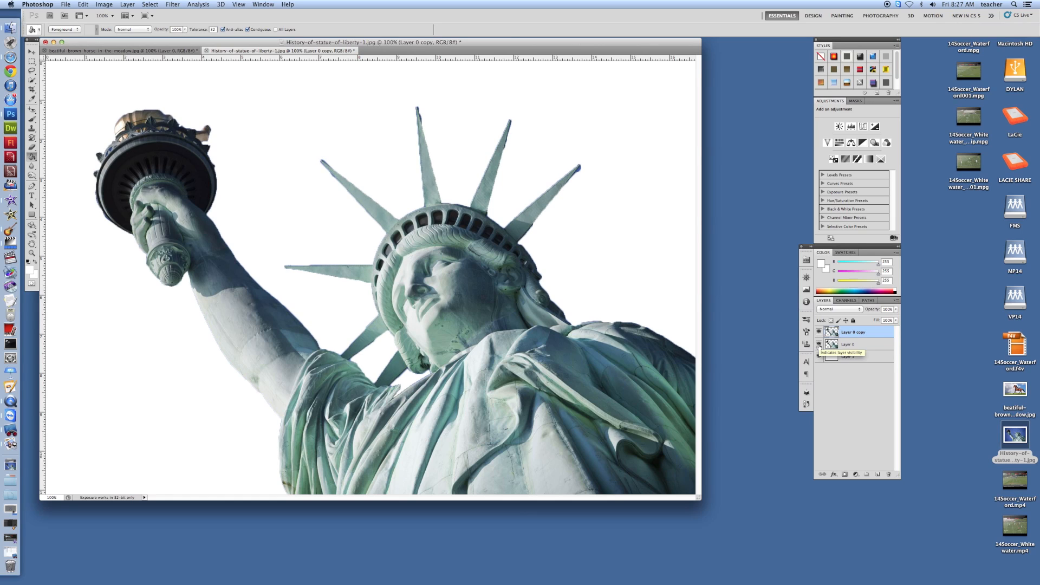
{"action": "left_click", "coordinate": [819, 344]}
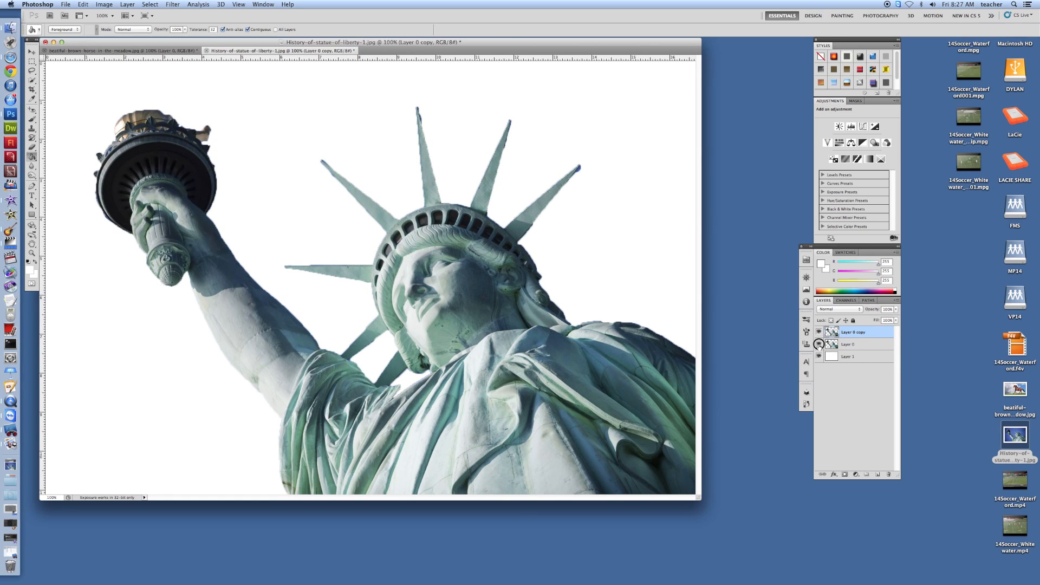
{"action": "left_click", "coordinate": [819, 344]}
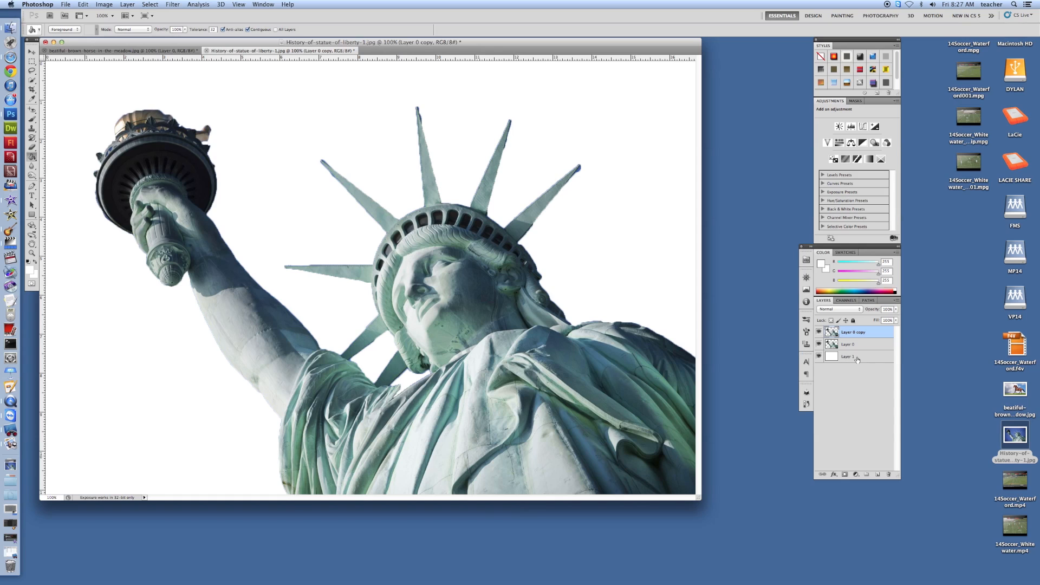
{"action": "left_click", "coordinate": [848, 356]}
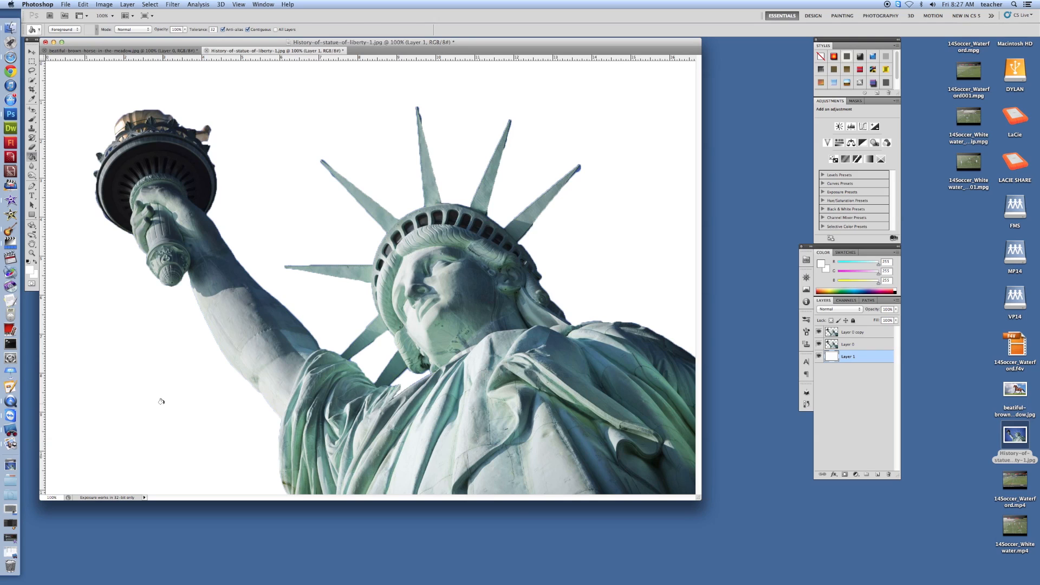
{"action": "mouse_move", "coordinate": [192, 396]}
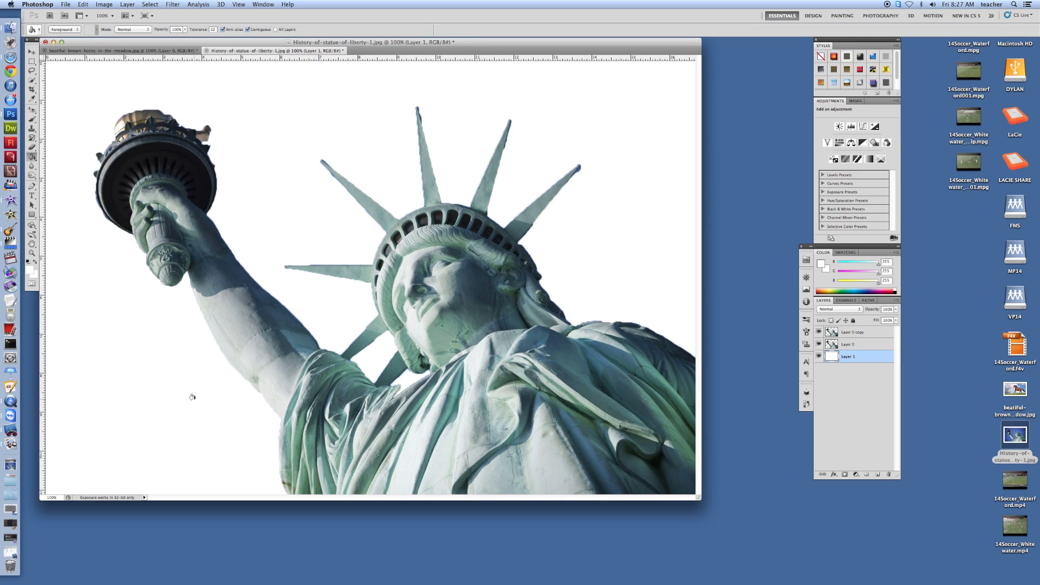
{"action": "mouse_move", "coordinate": [241, 248]}
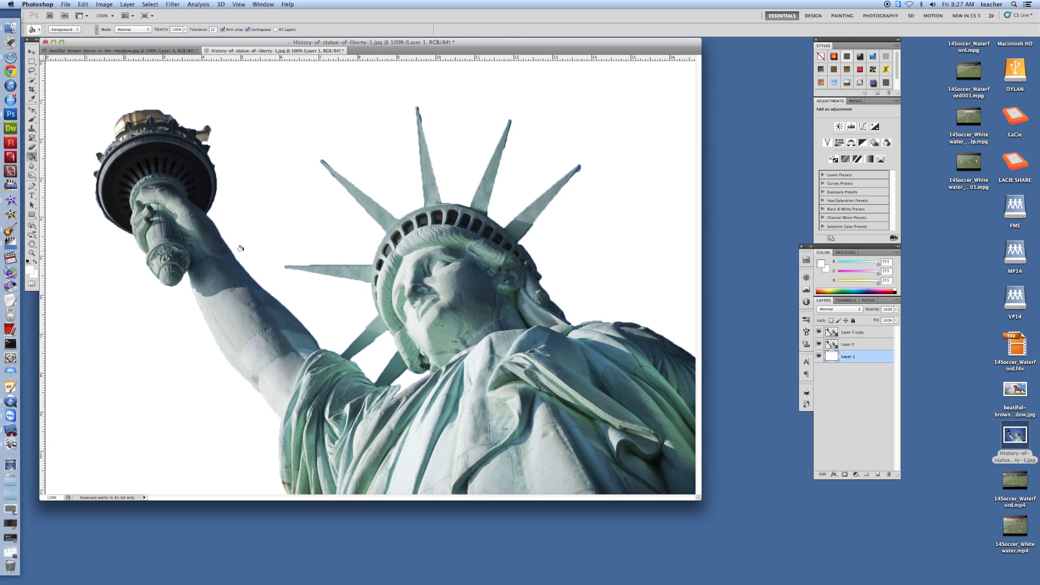
{"action": "mouse_move", "coordinate": [170, 235]}
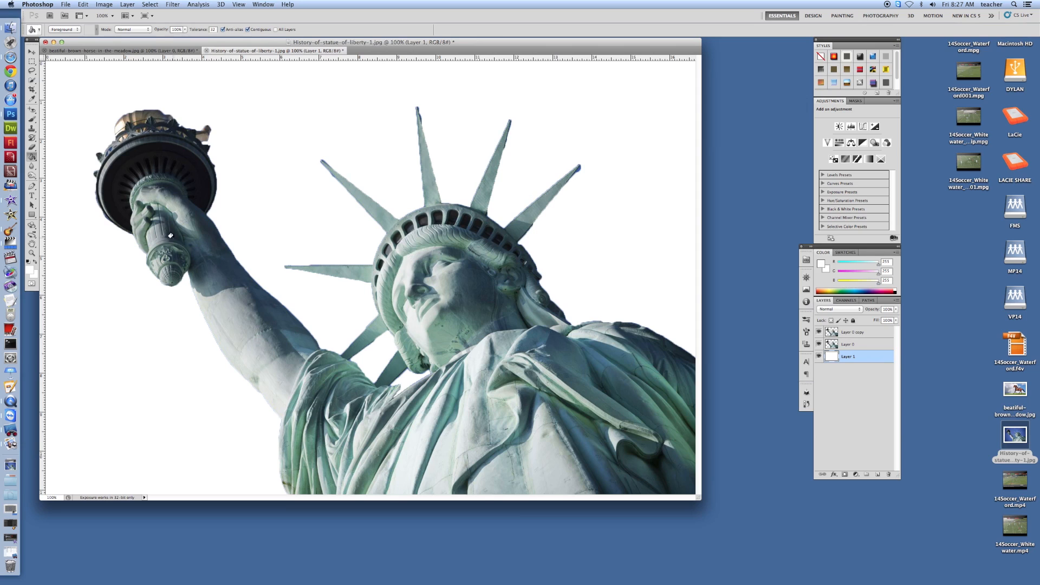
{"action": "mouse_move", "coordinate": [116, 153]}
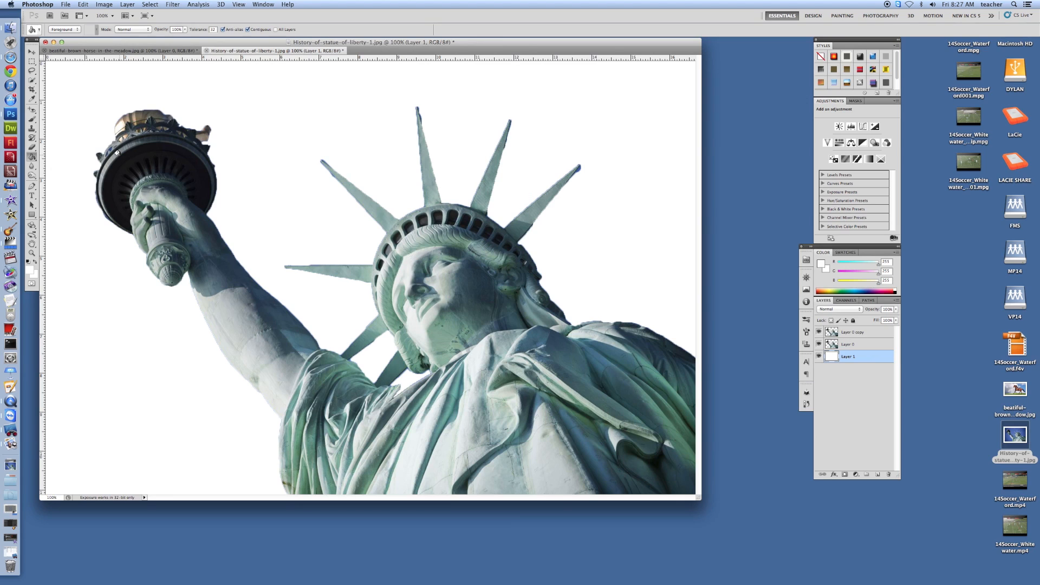
{"action": "mouse_move", "coordinate": [238, 129]}
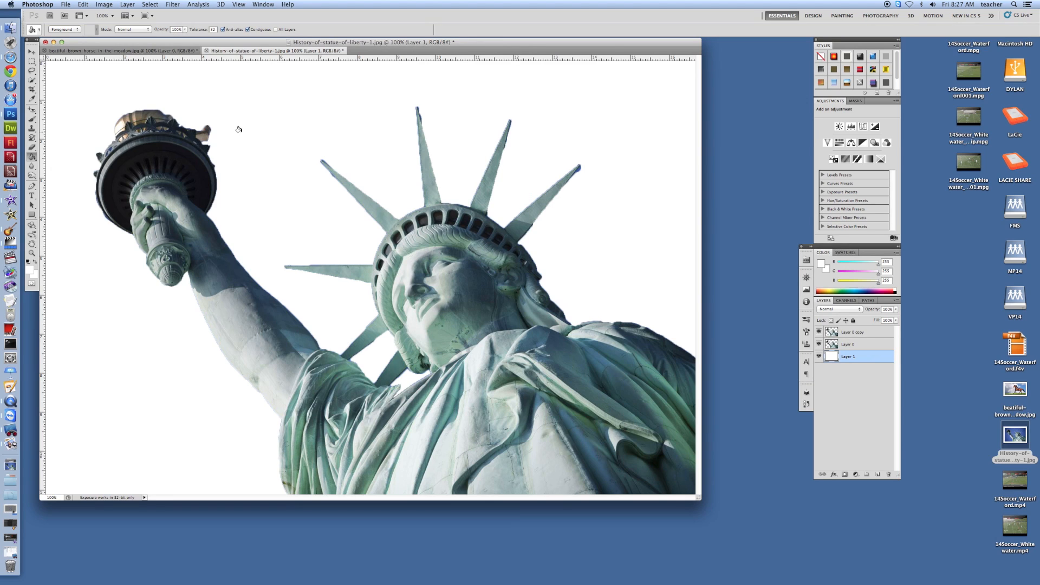